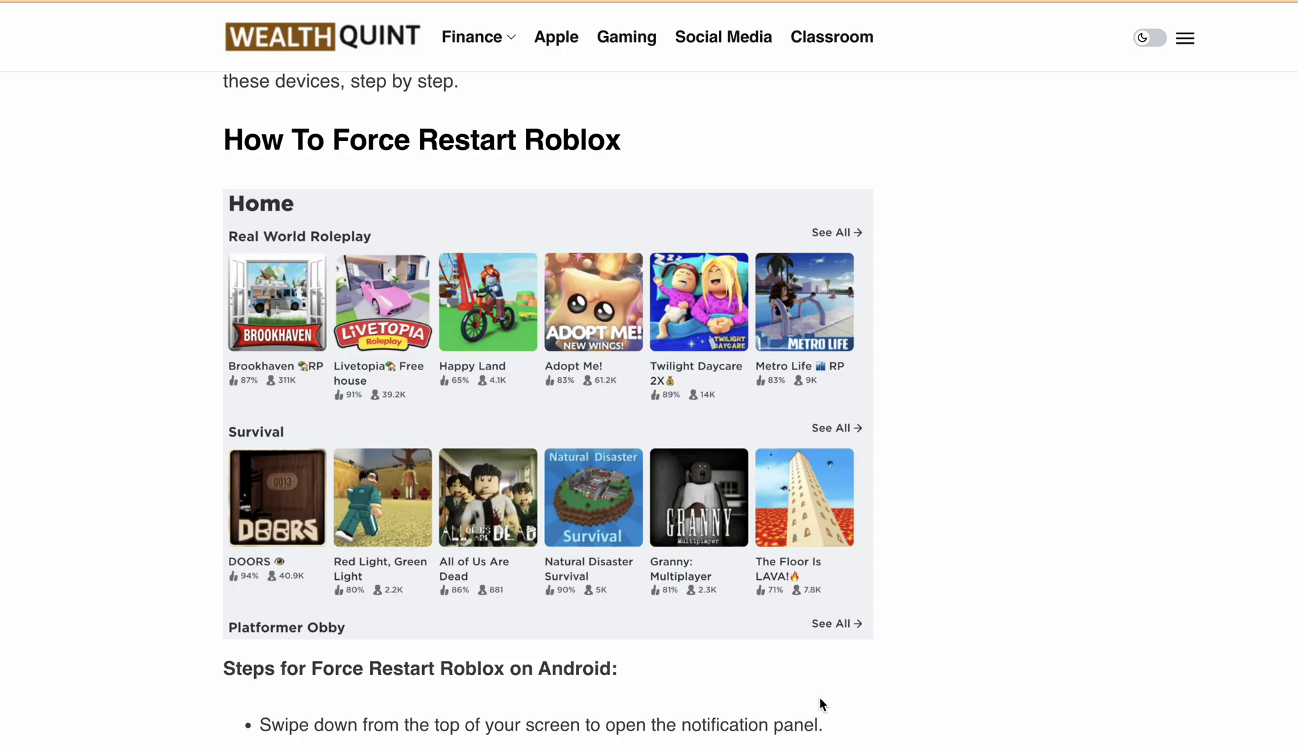
mouse_move(928, 363)
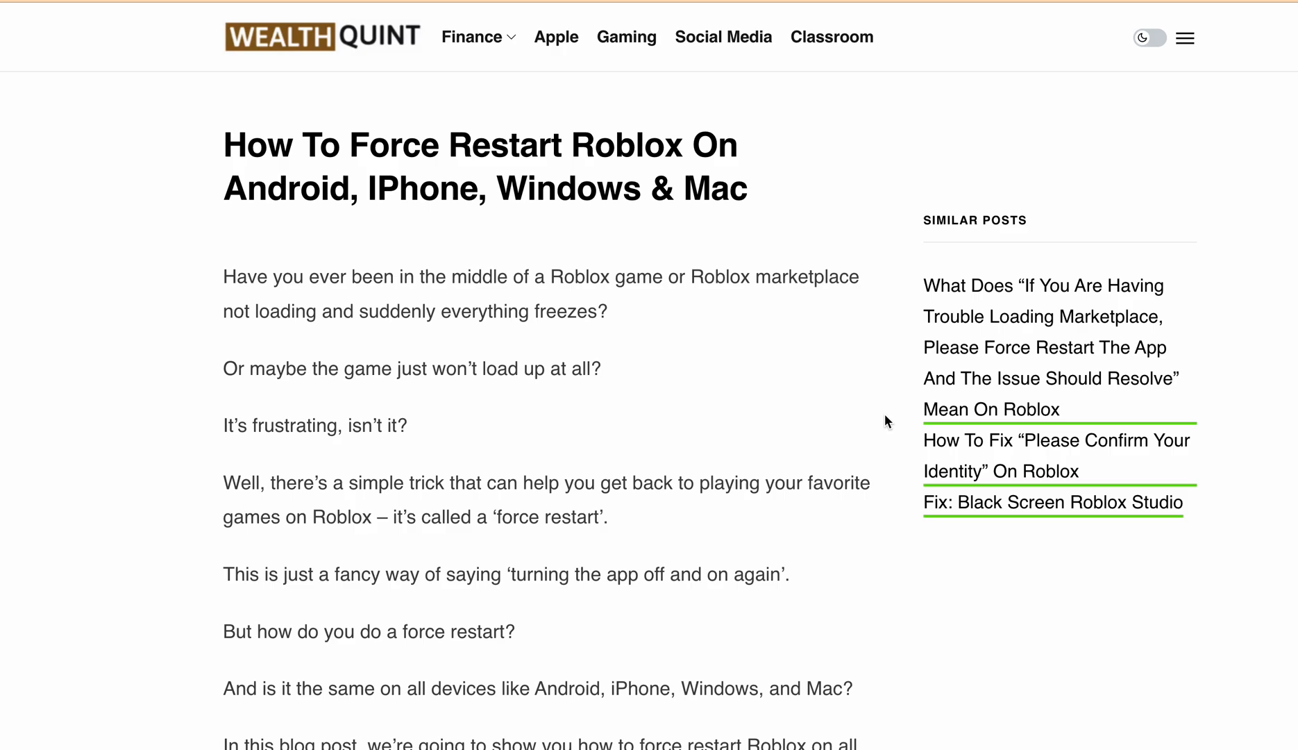
scroll(down, 3)
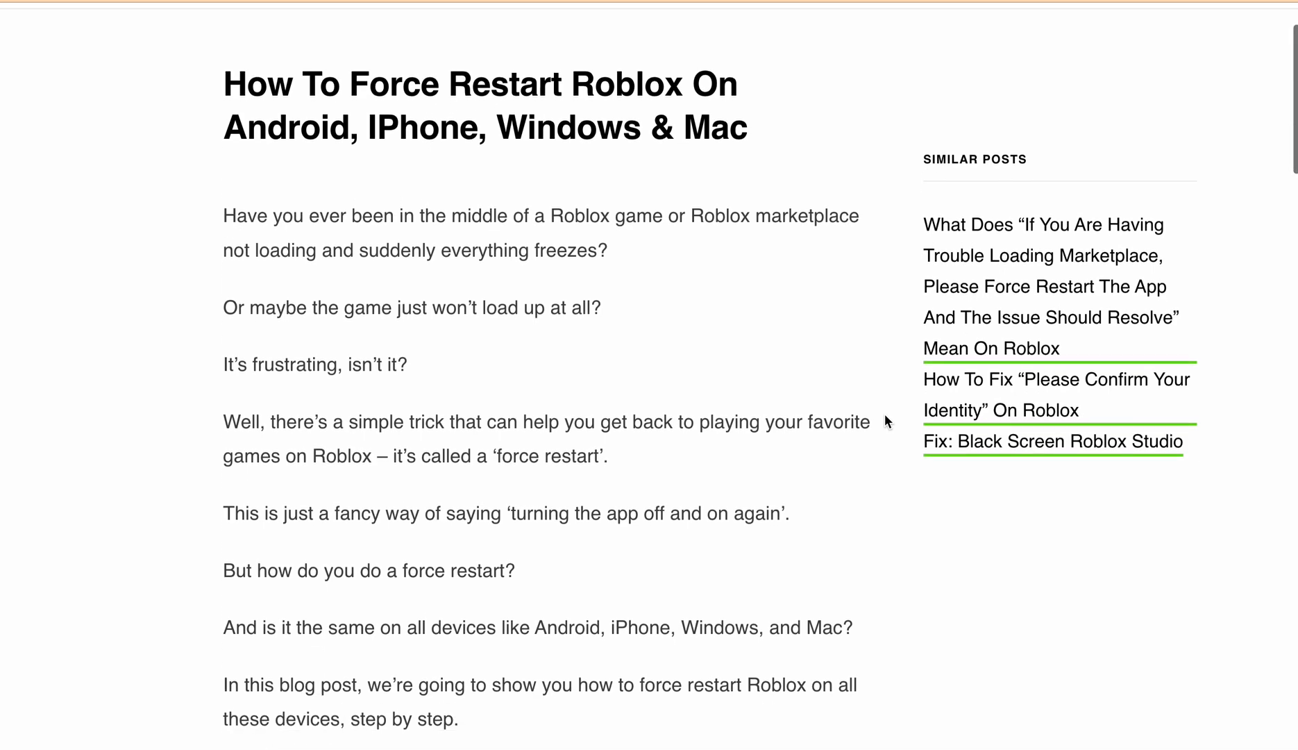
scroll(down, 3)
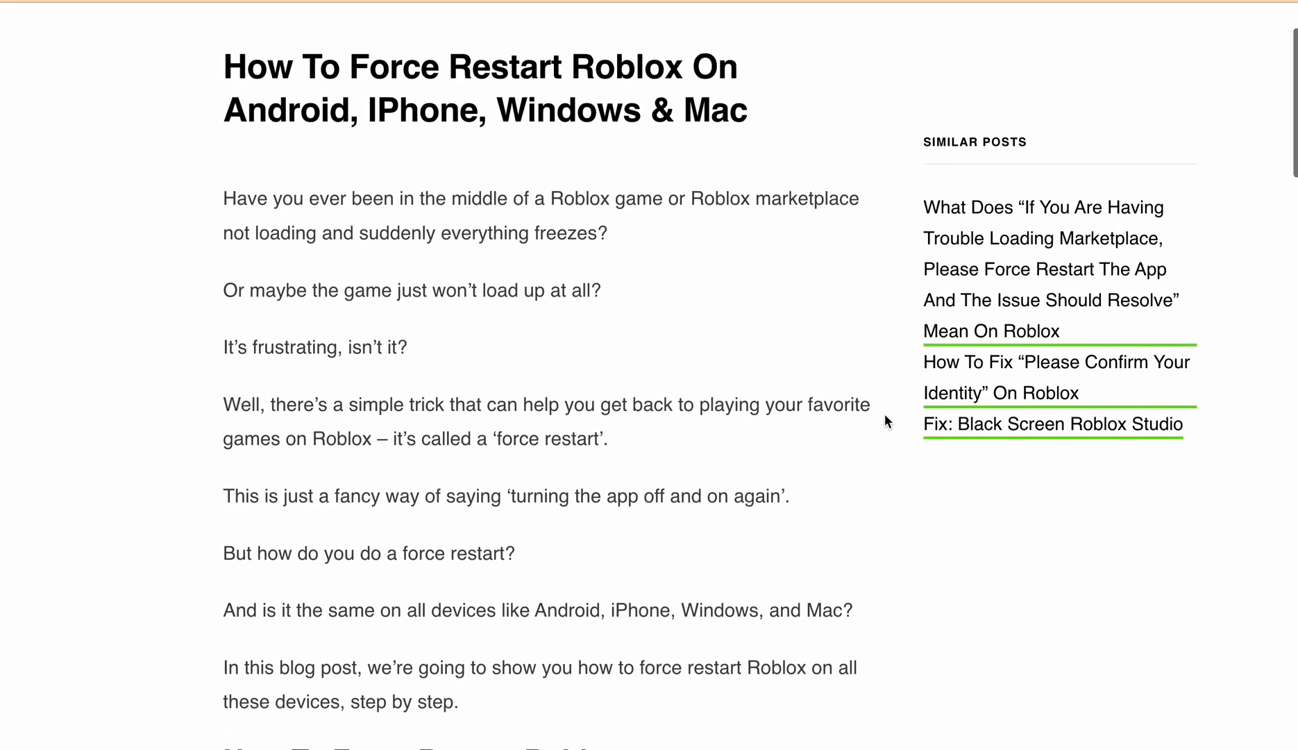
scroll(down, 3)
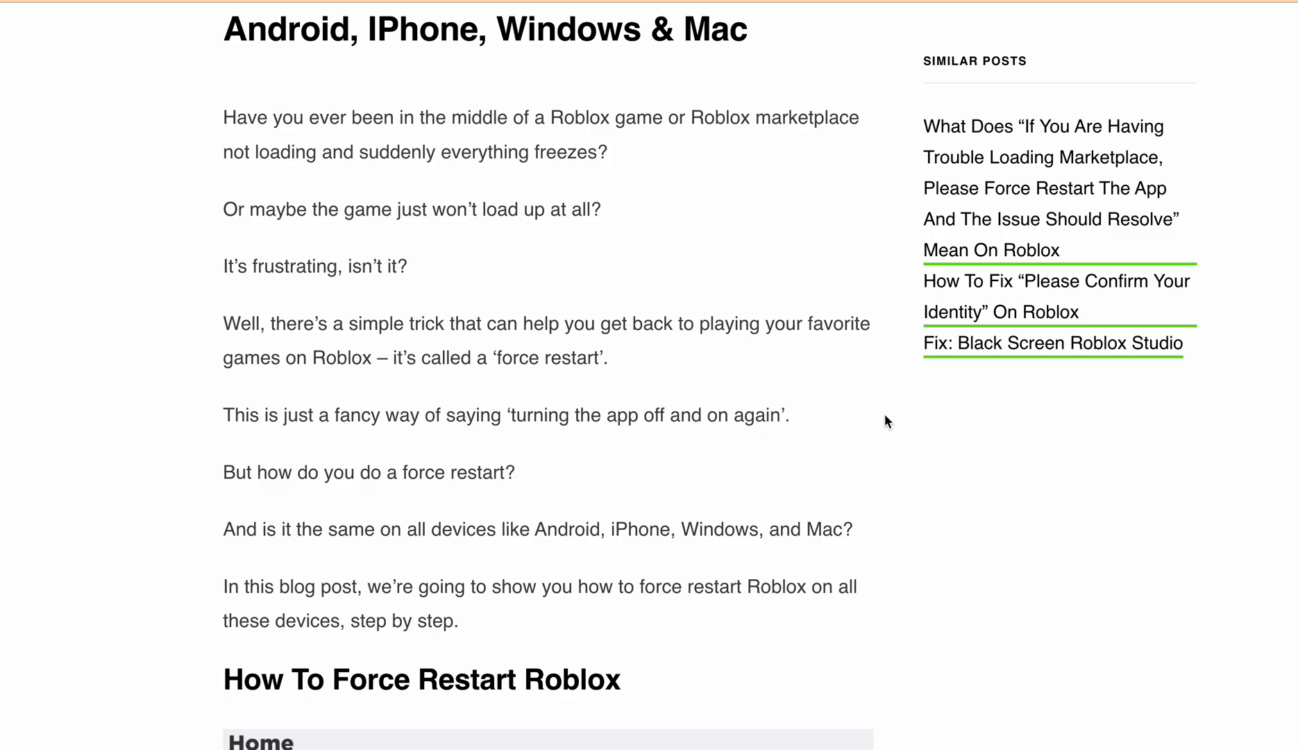
scroll(down, 3)
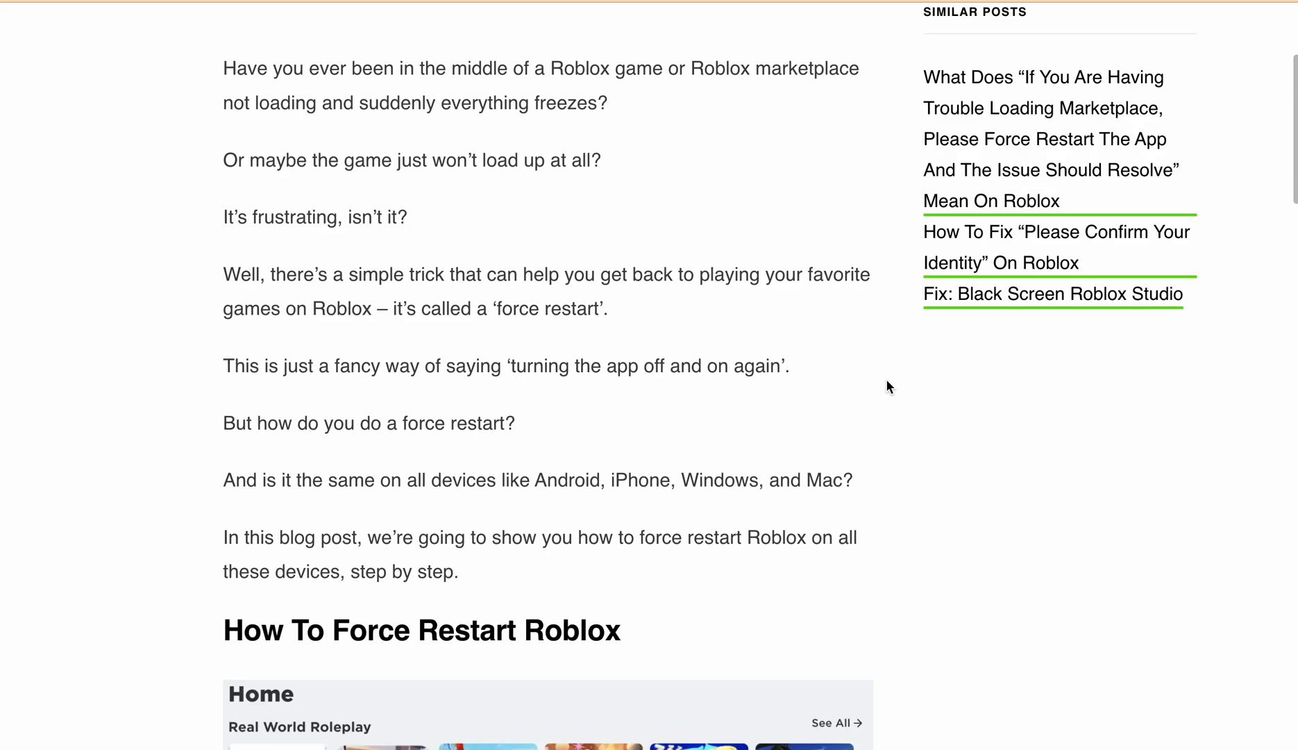
scroll(down, 3)
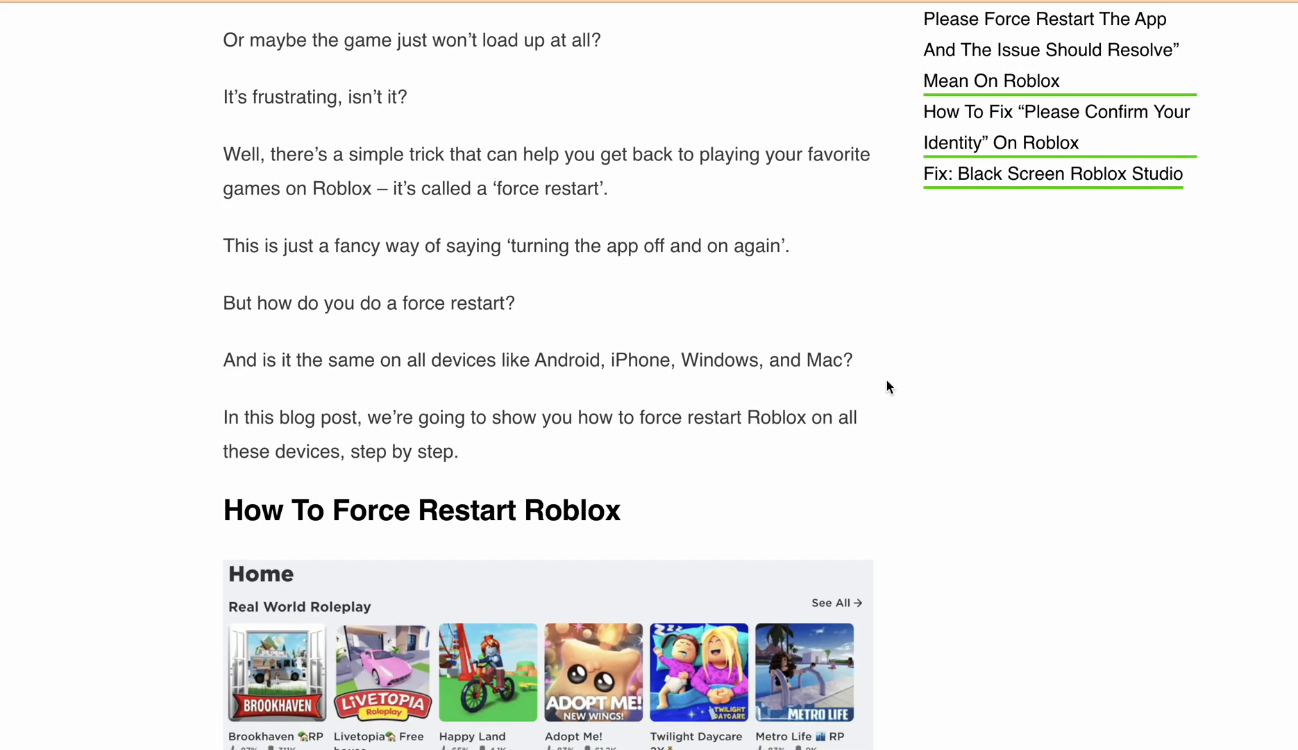
scroll(down, 3)
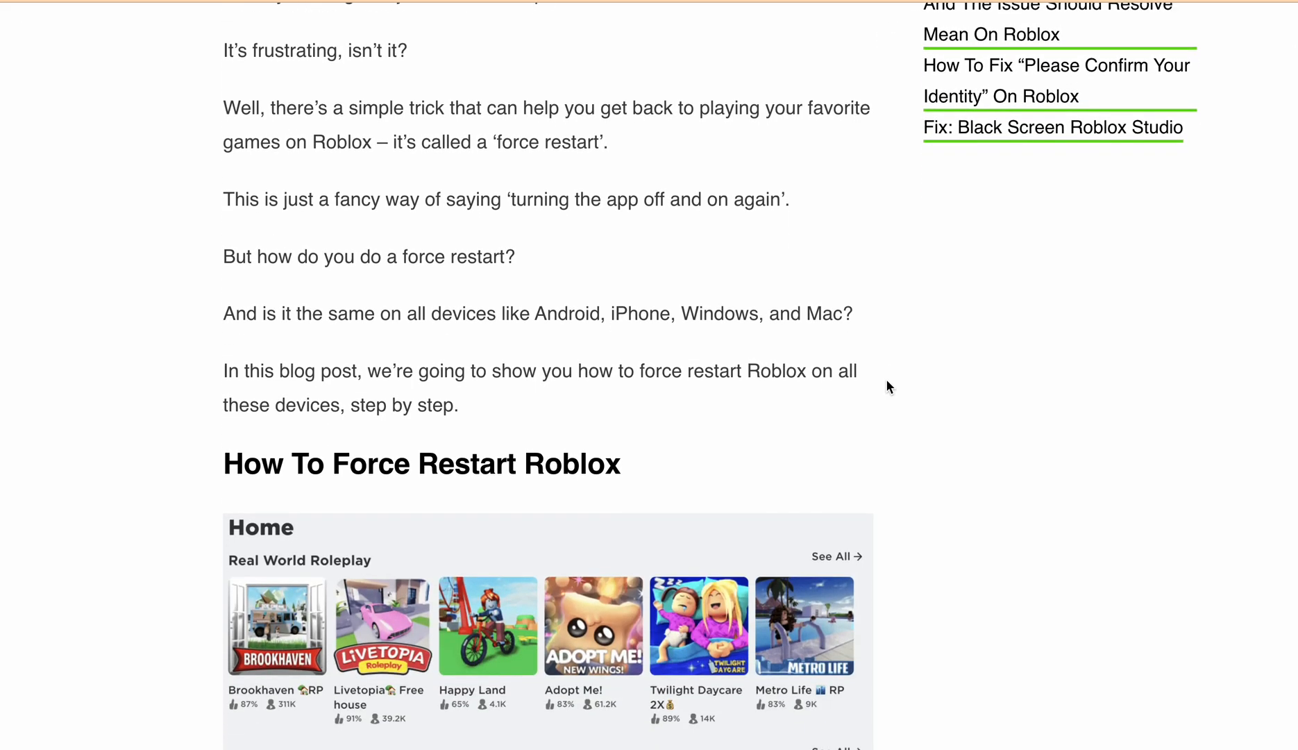
scroll(down, 3)
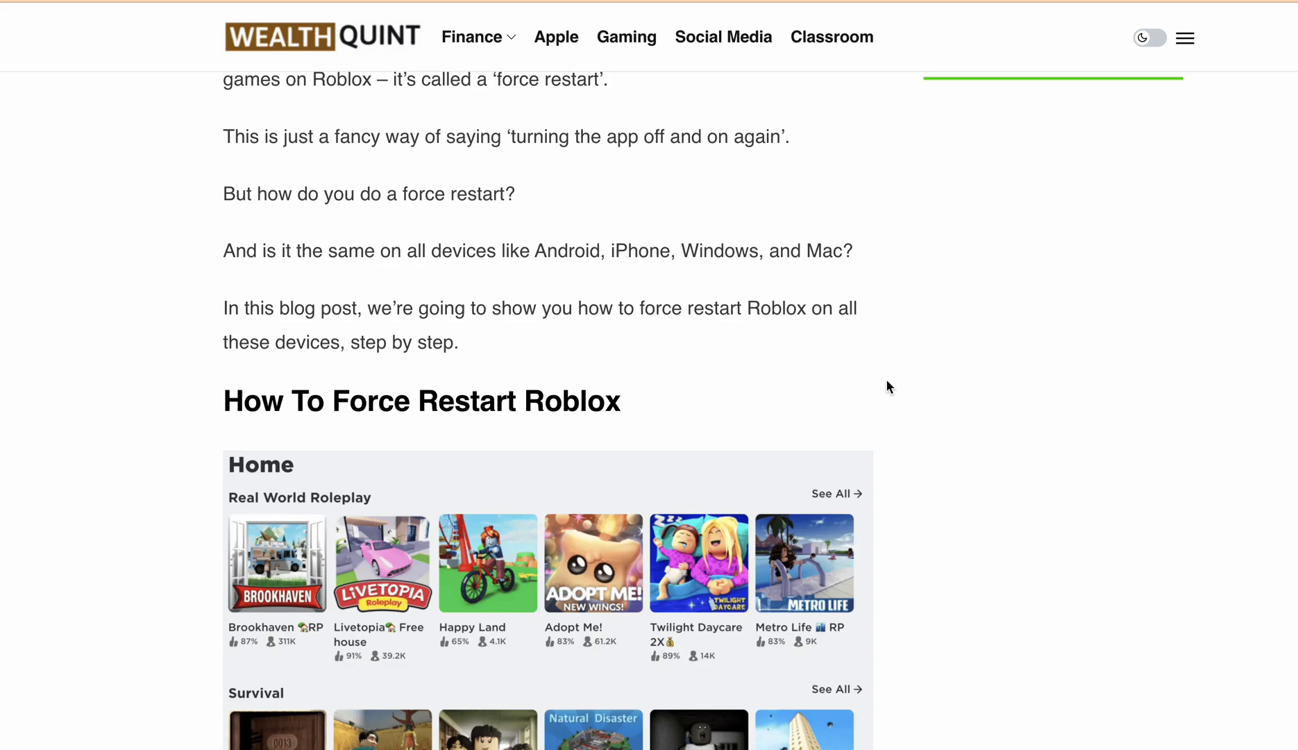
scroll(down, 3)
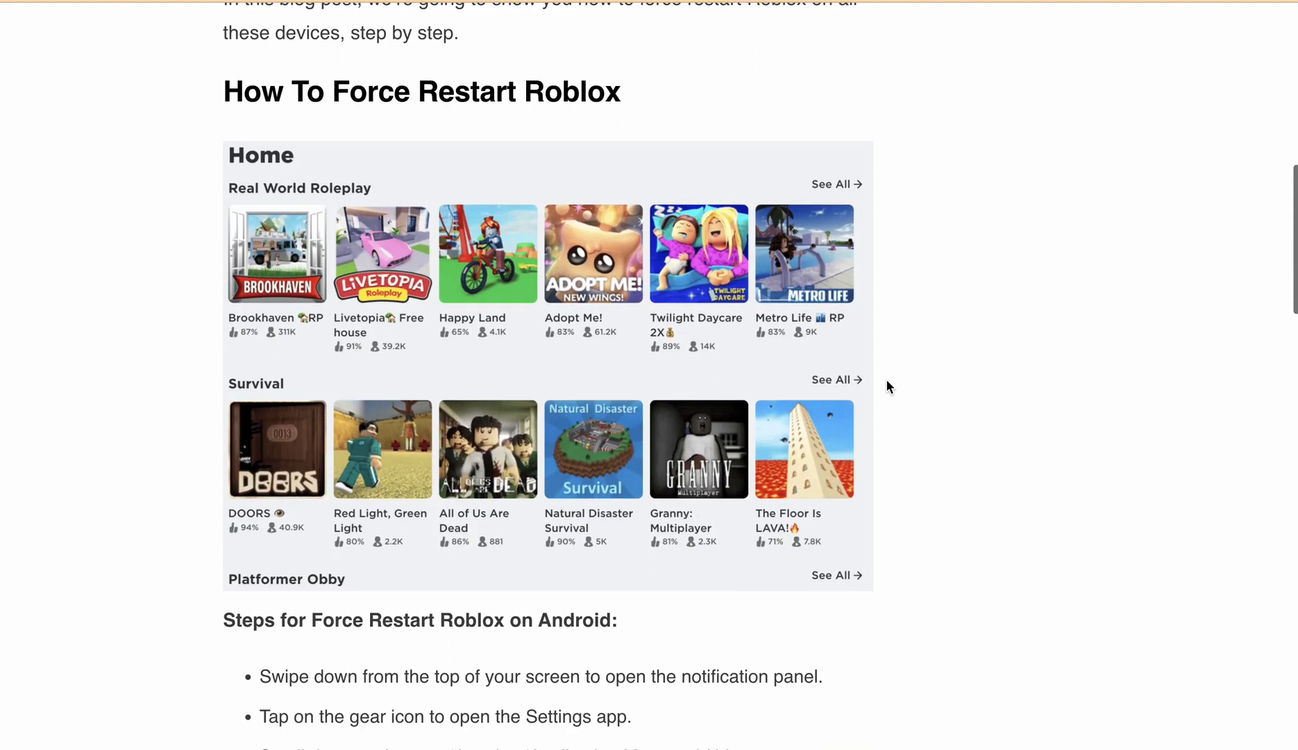
scroll(down, 3)
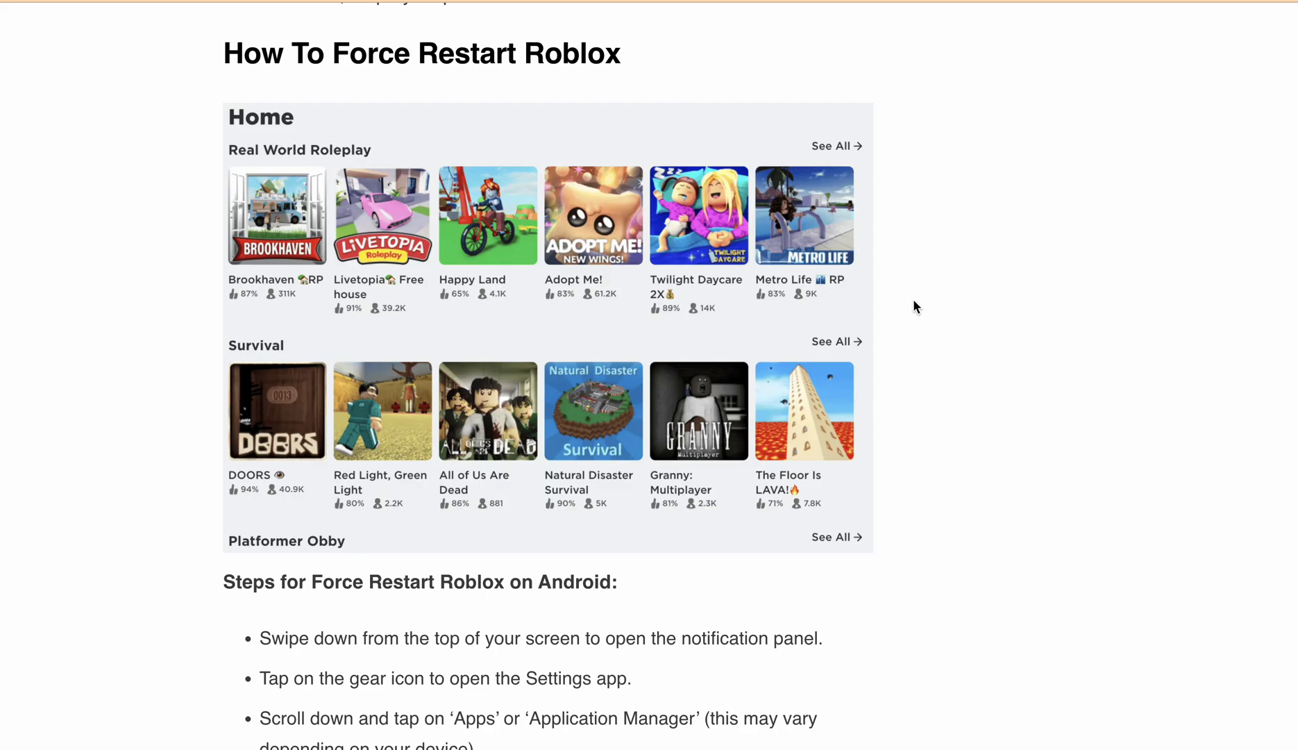
scroll(down, 3)
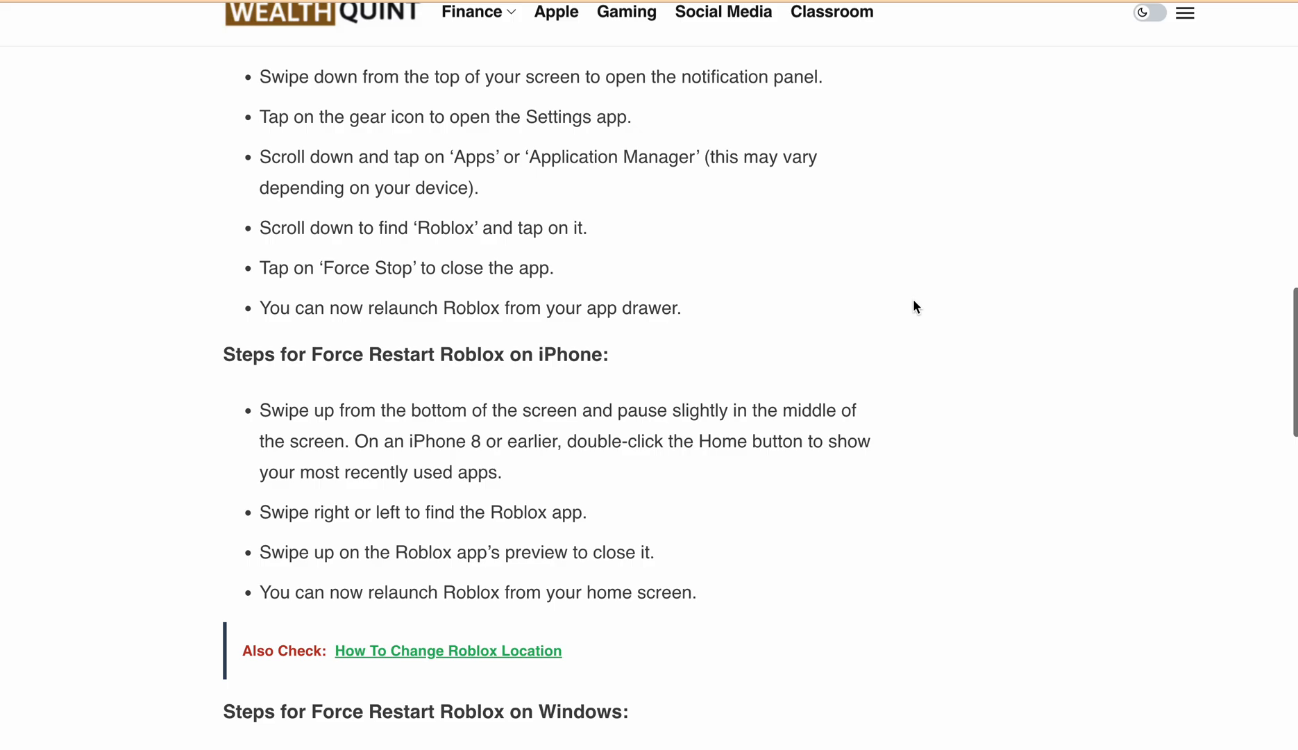
scroll(down, 3)
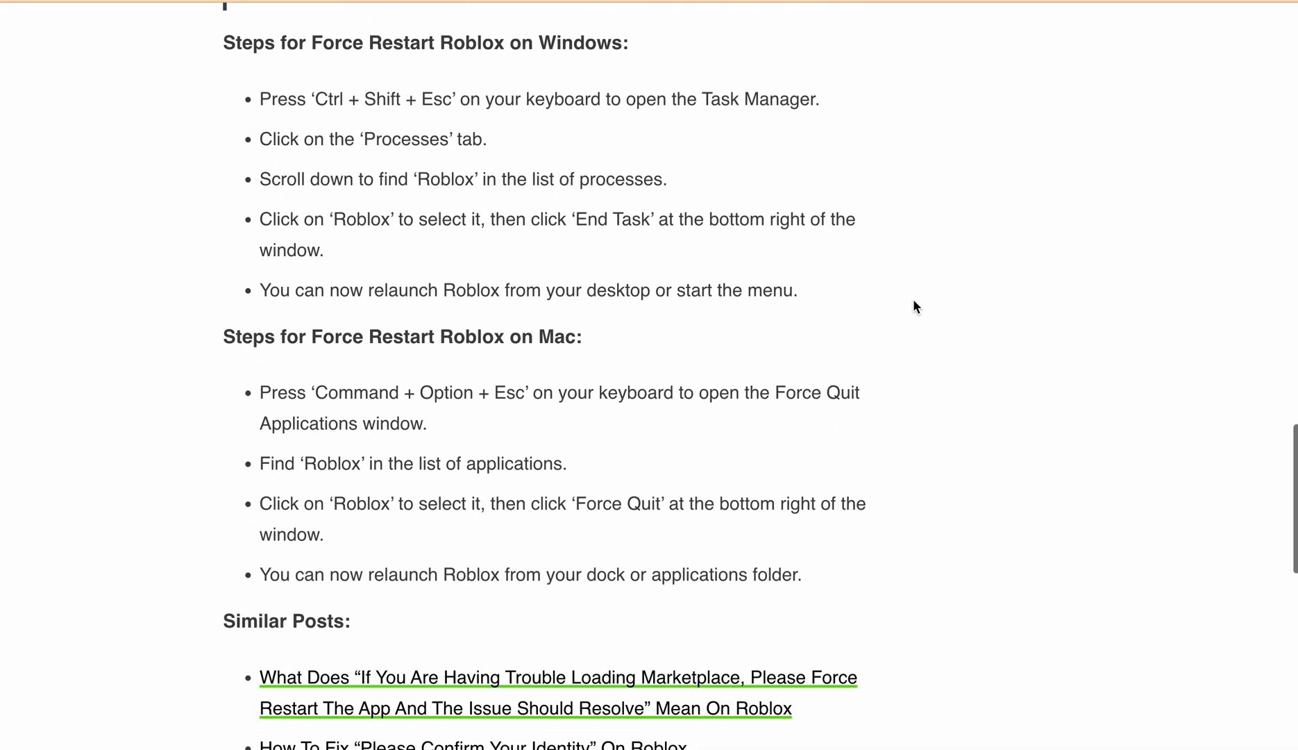
scroll(up, 3)
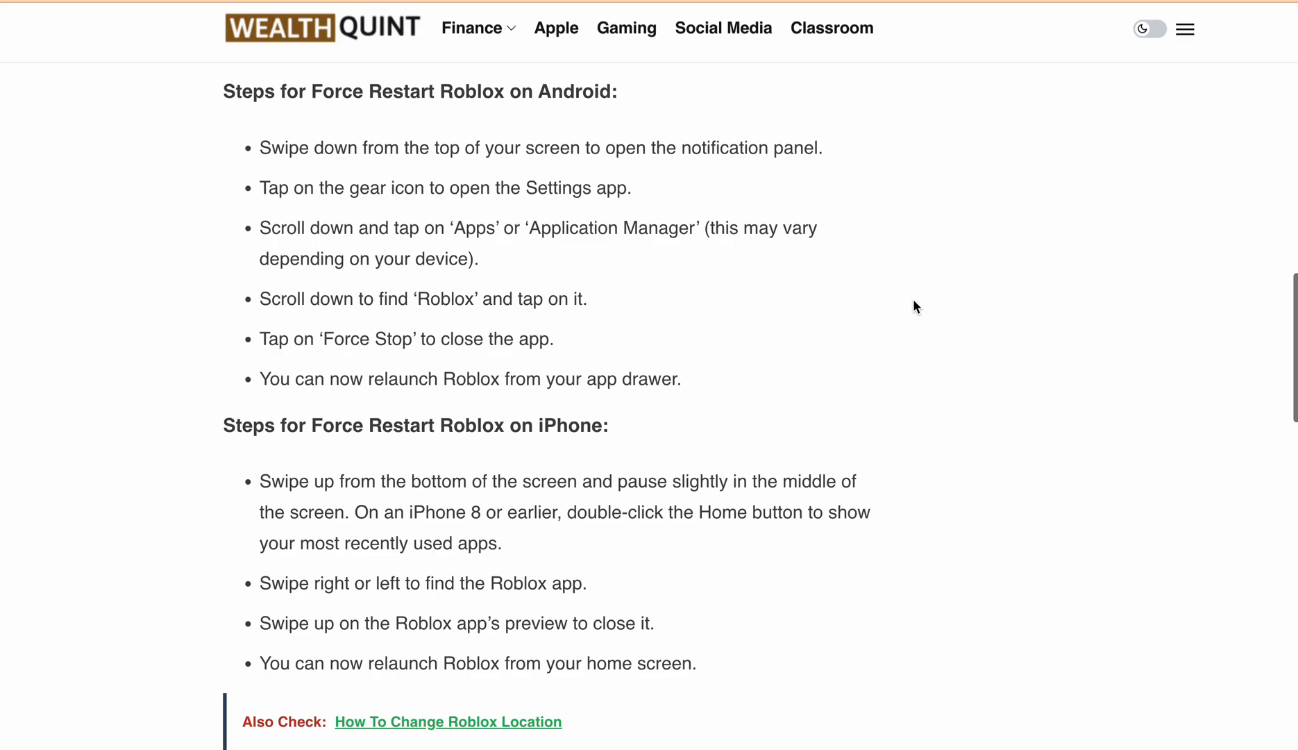
scroll(down, 3)
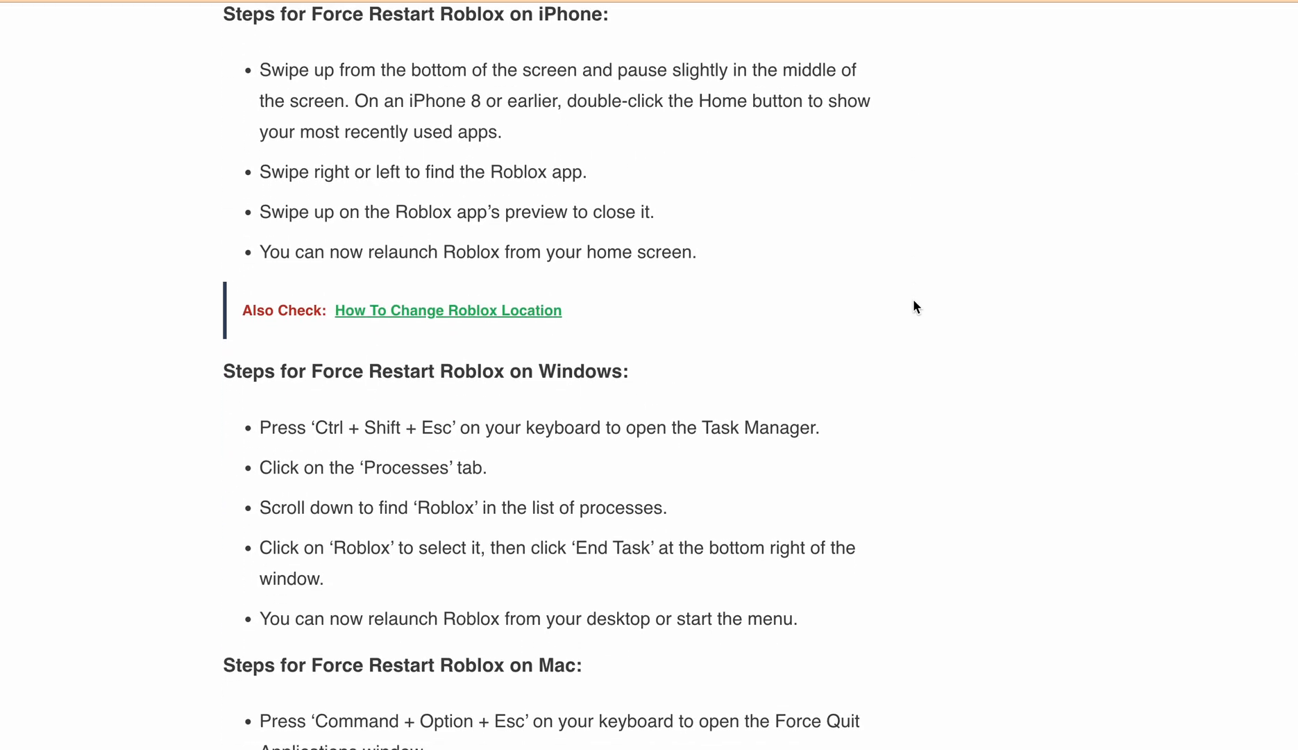
scroll(down, 3)
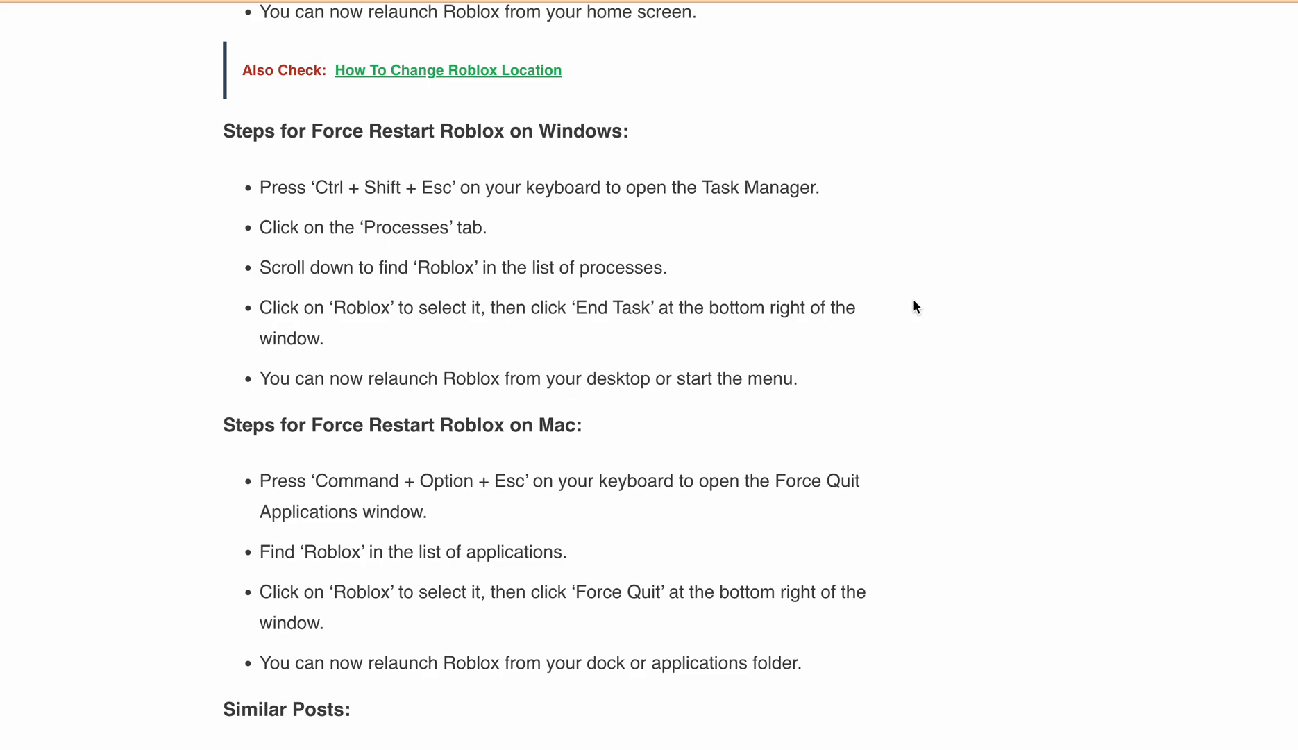
mouse_move(904, 232)
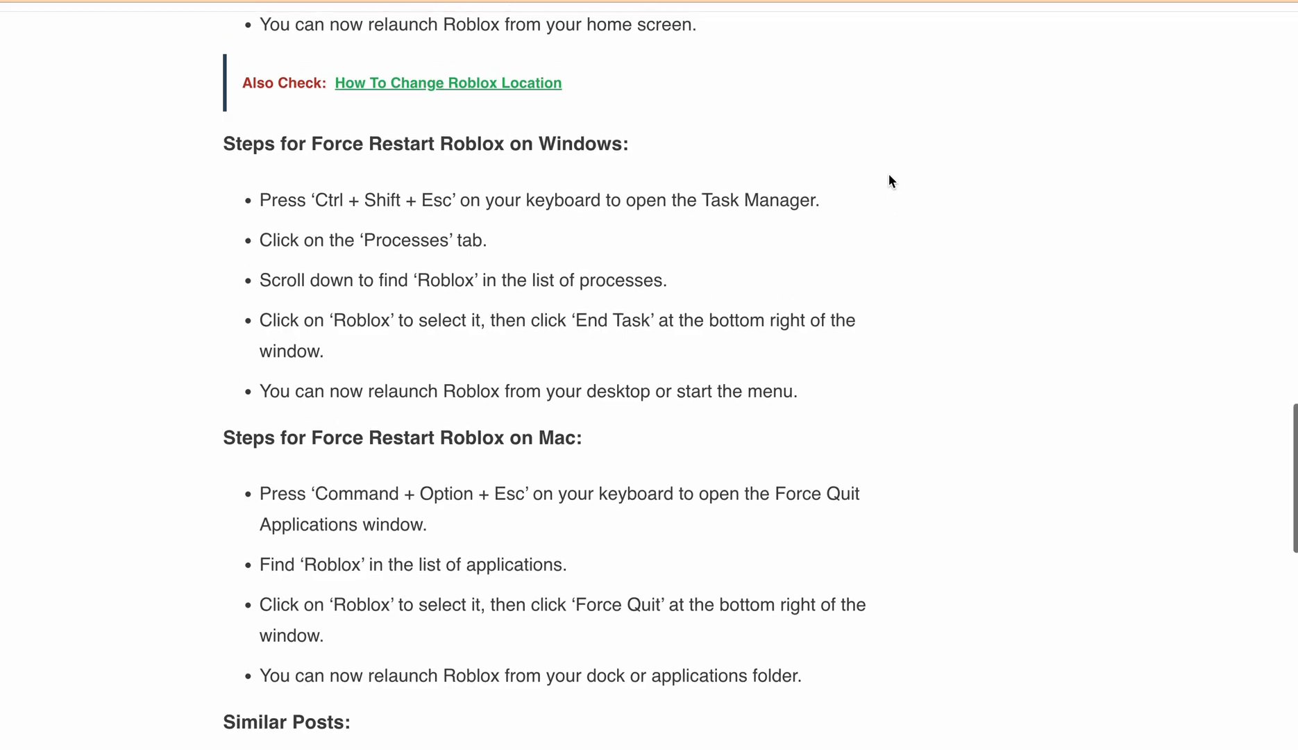
scroll(up, 3)
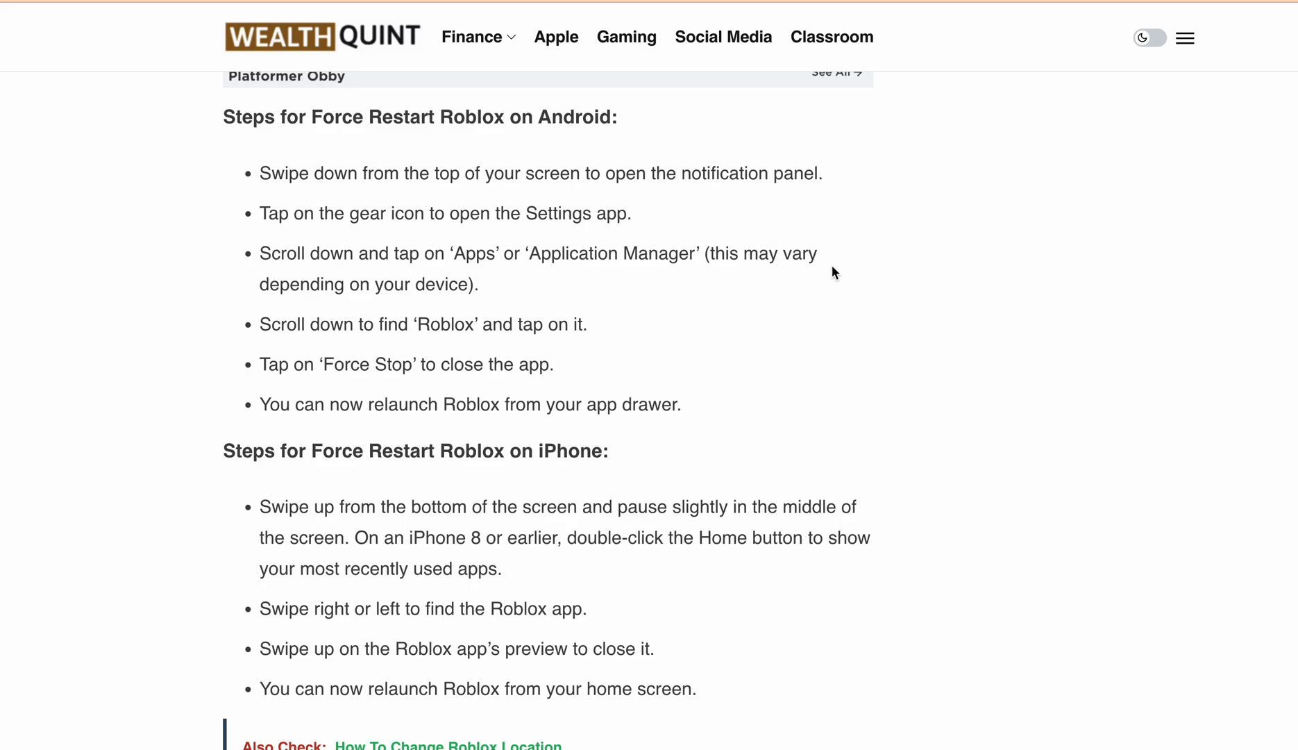
mouse_move(754, 290)
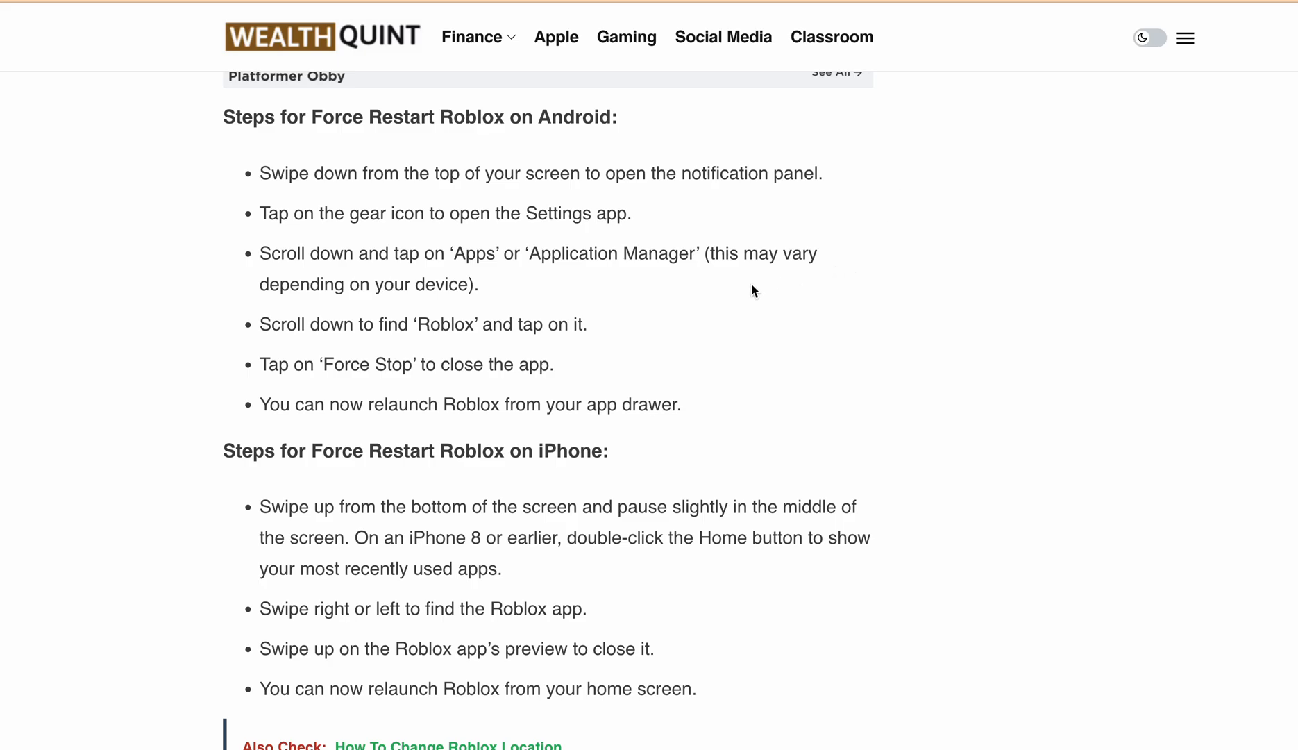
scroll(down, 3)
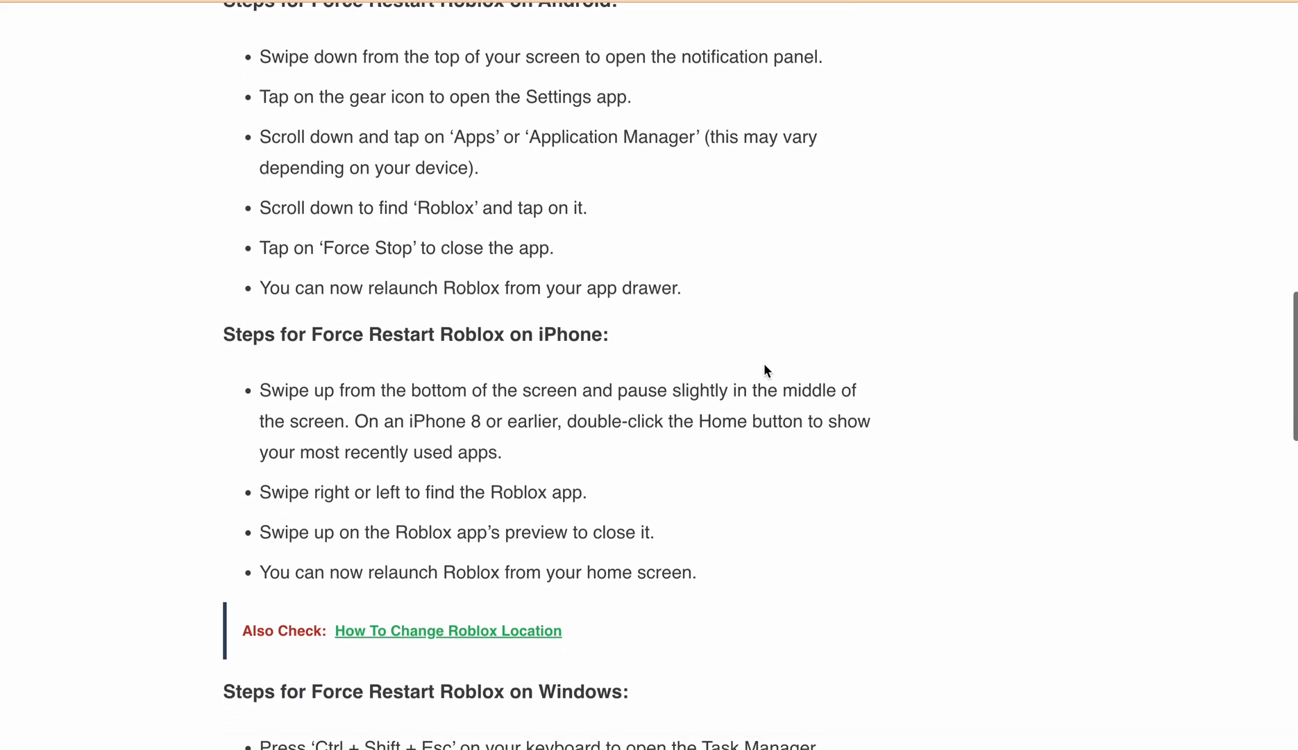
scroll(down, 3)
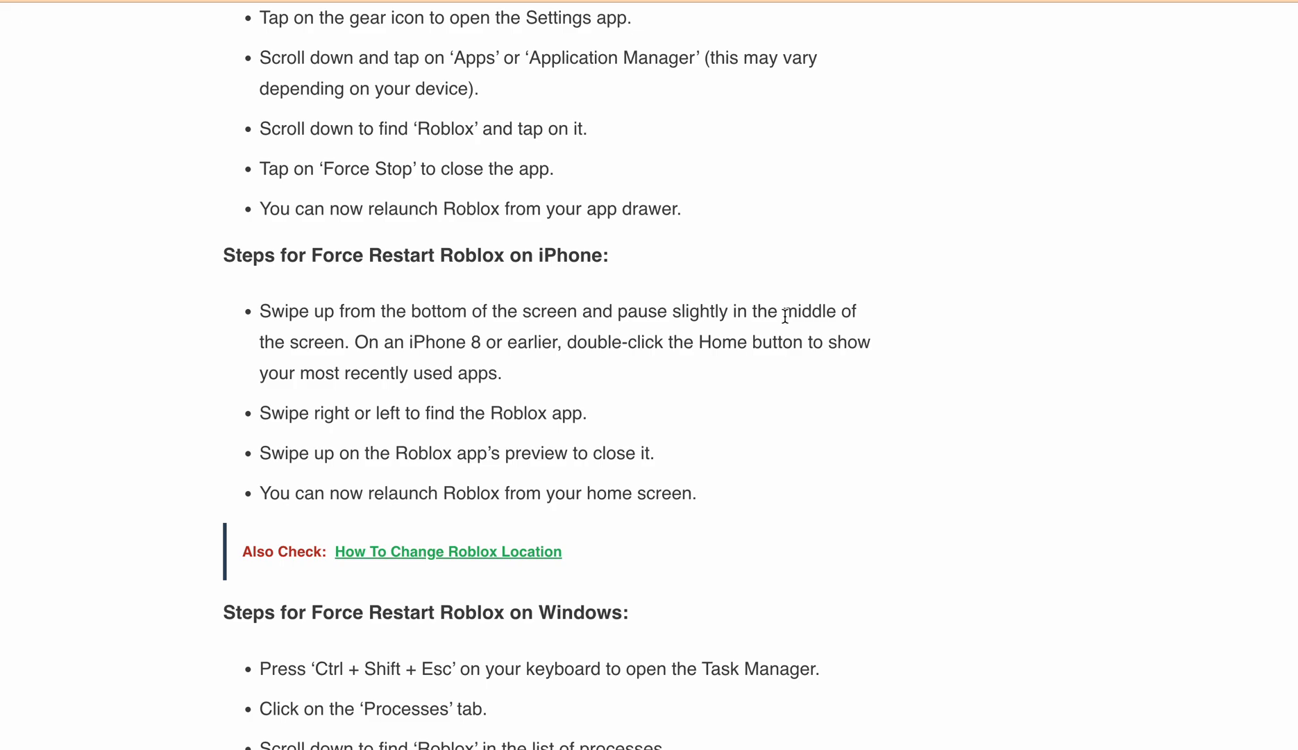
mouse_move(836, 331)
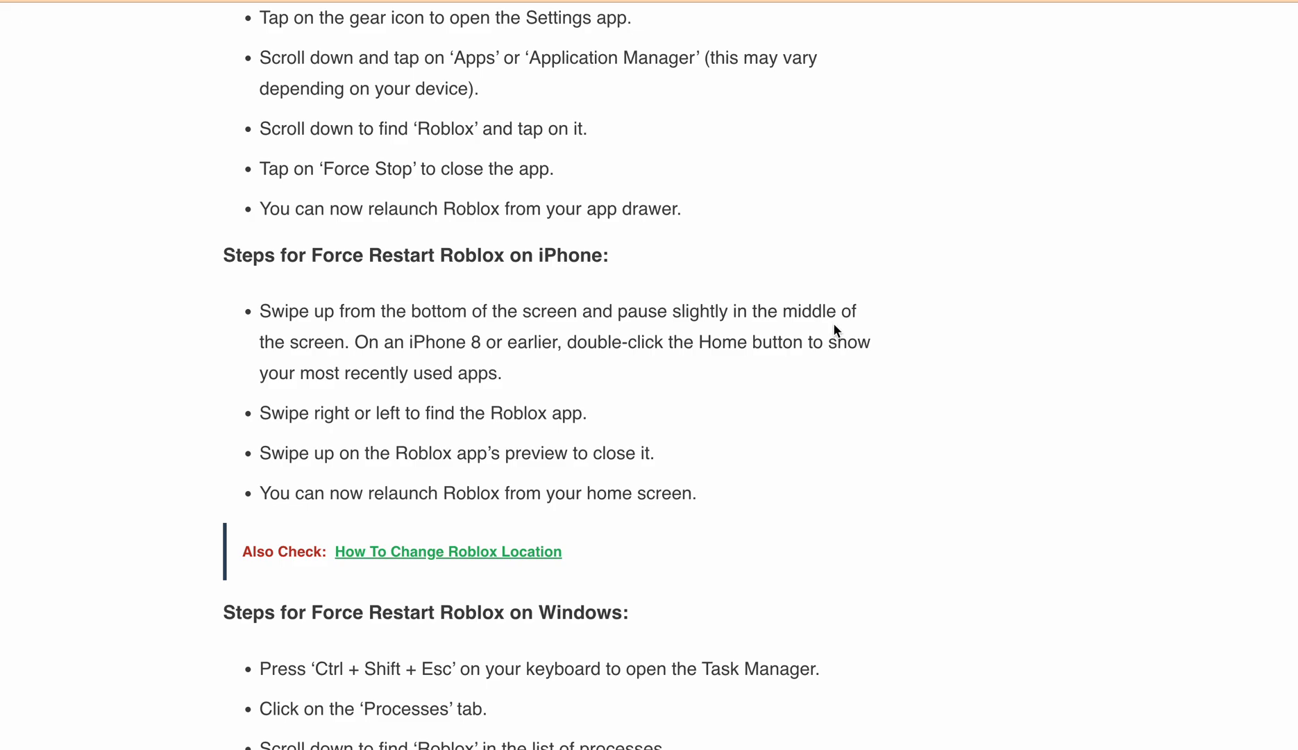
scroll(down, 3)
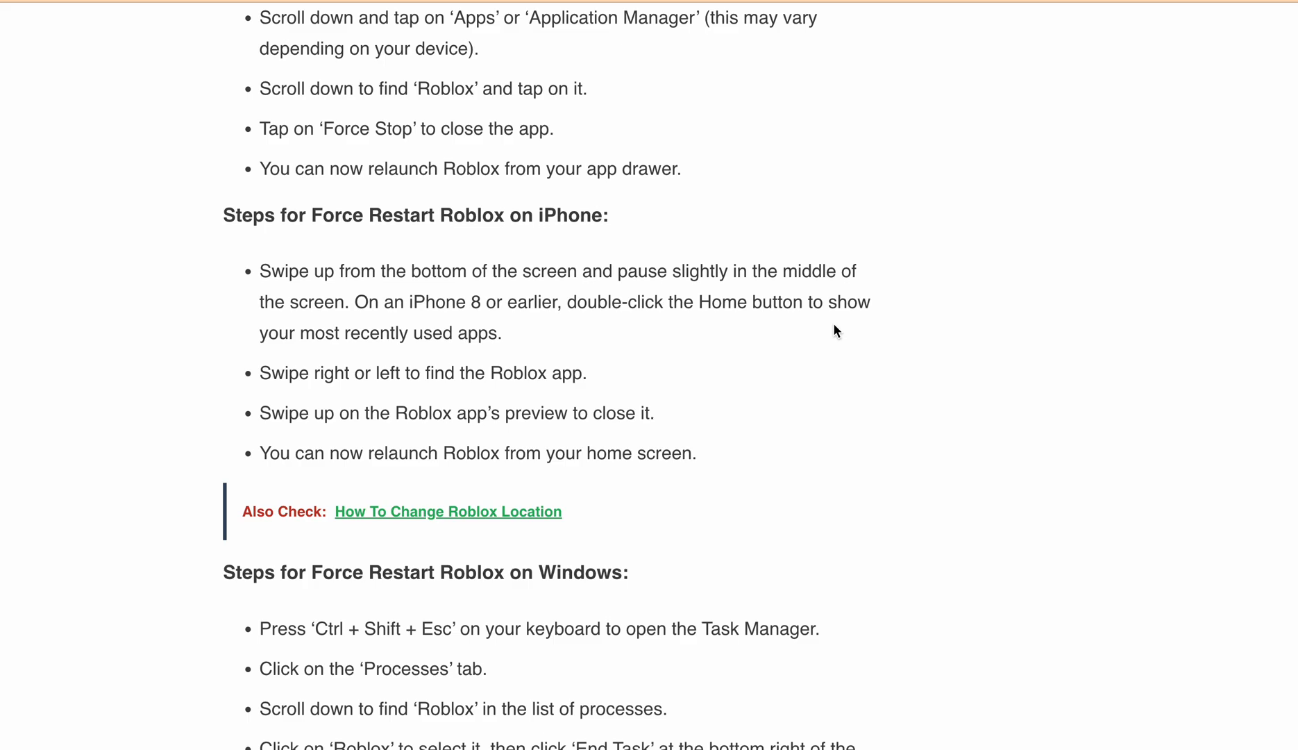
scroll(down, 3)
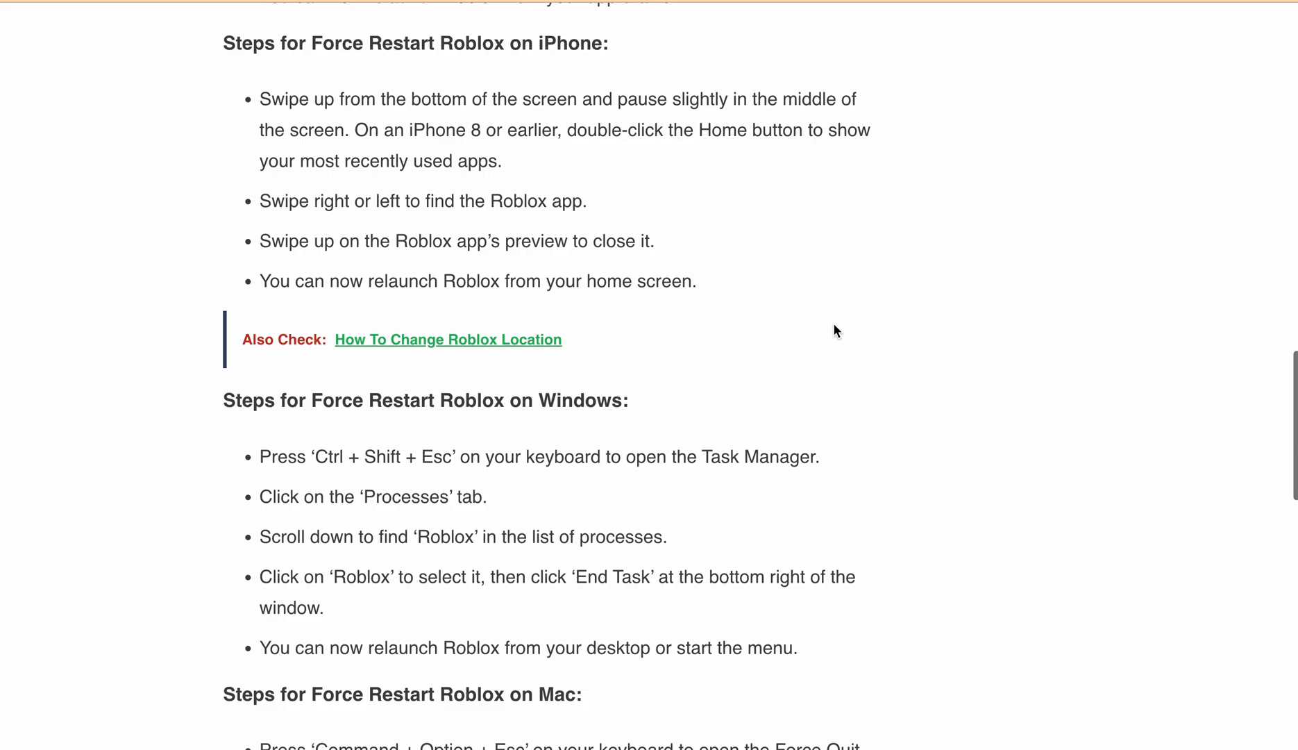
scroll(down, 3)
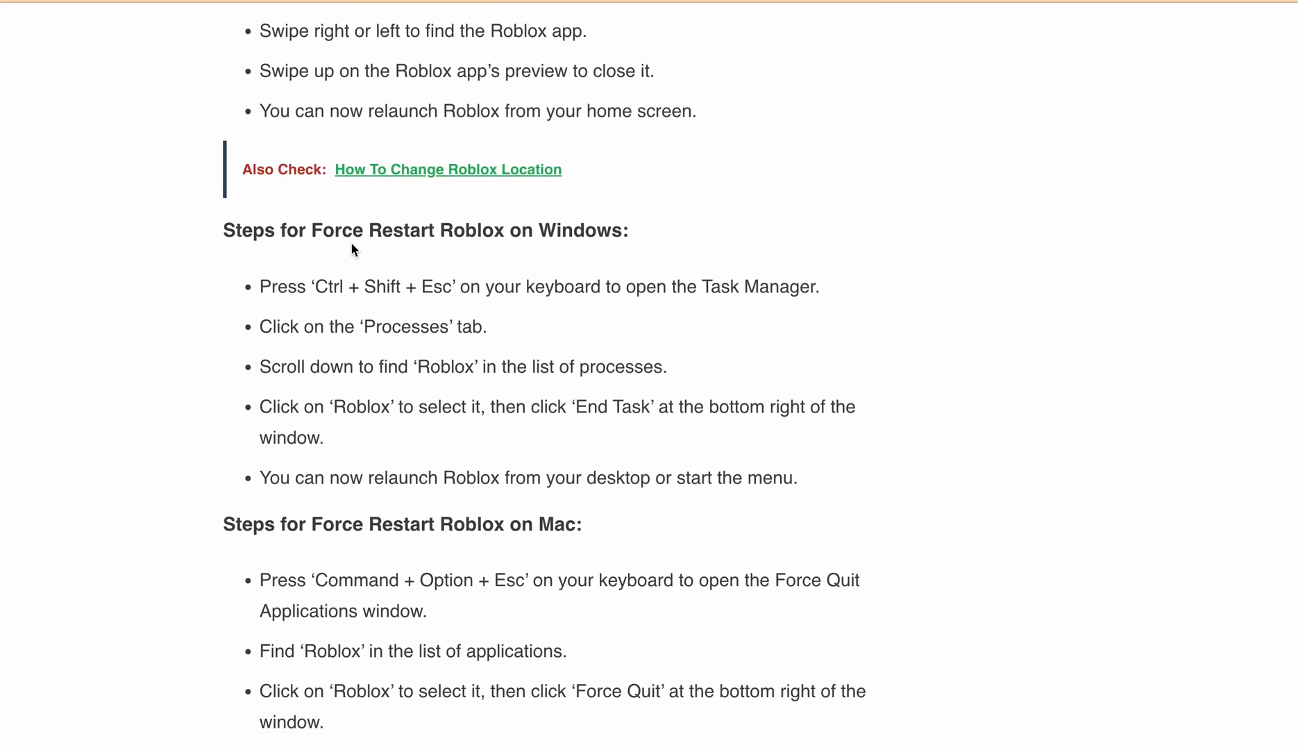
mouse_move(450, 255)
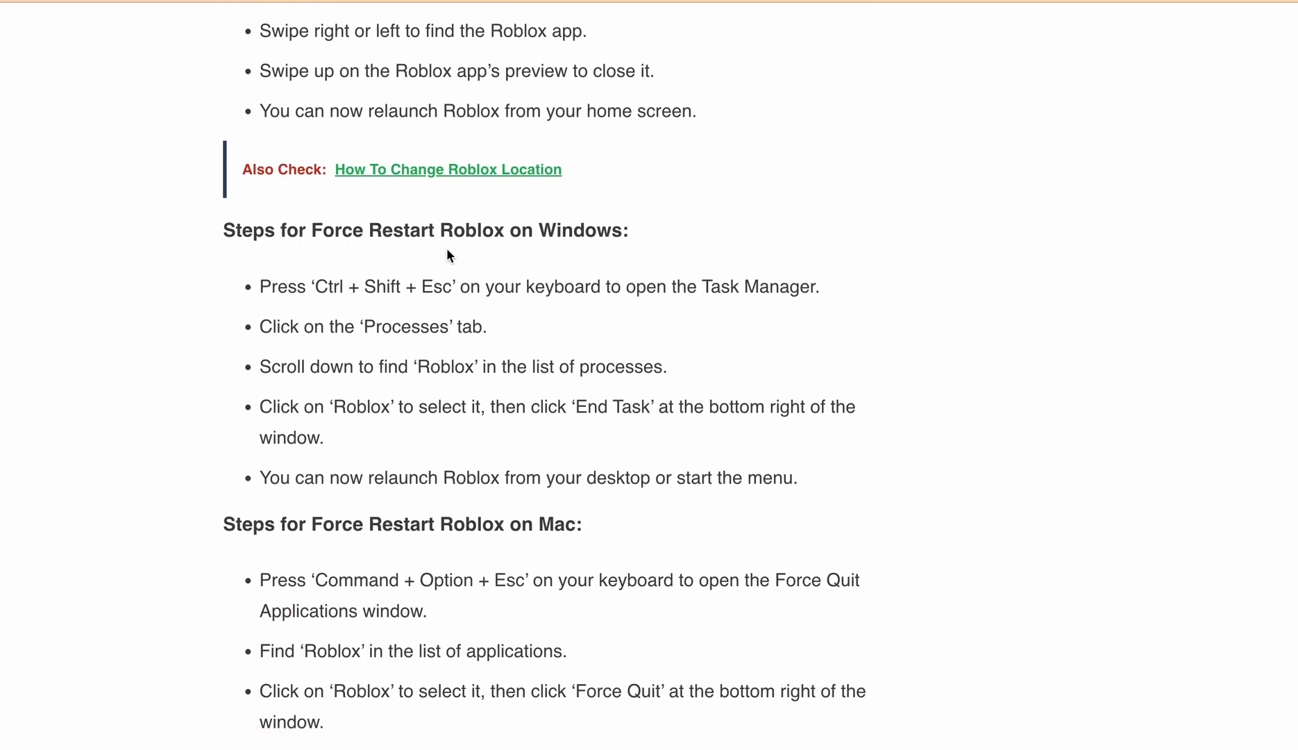
mouse_move(622, 259)
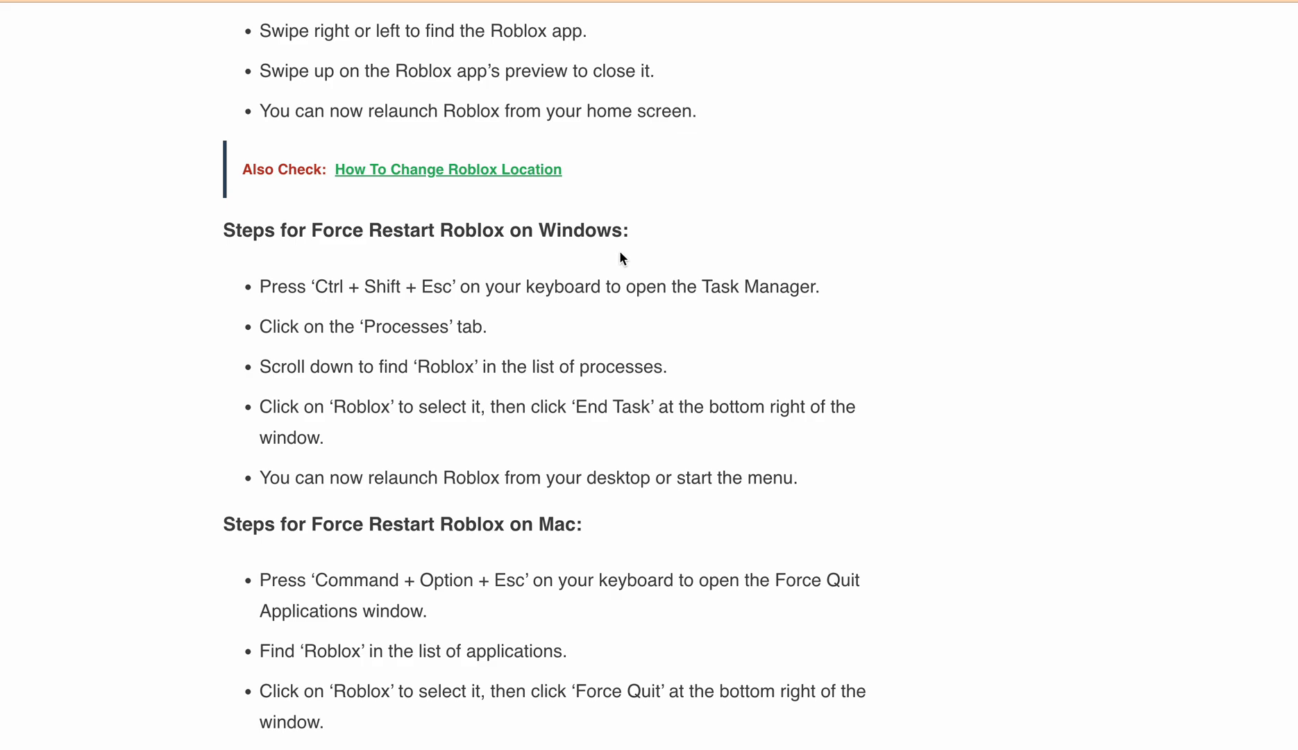
mouse_move(396, 307)
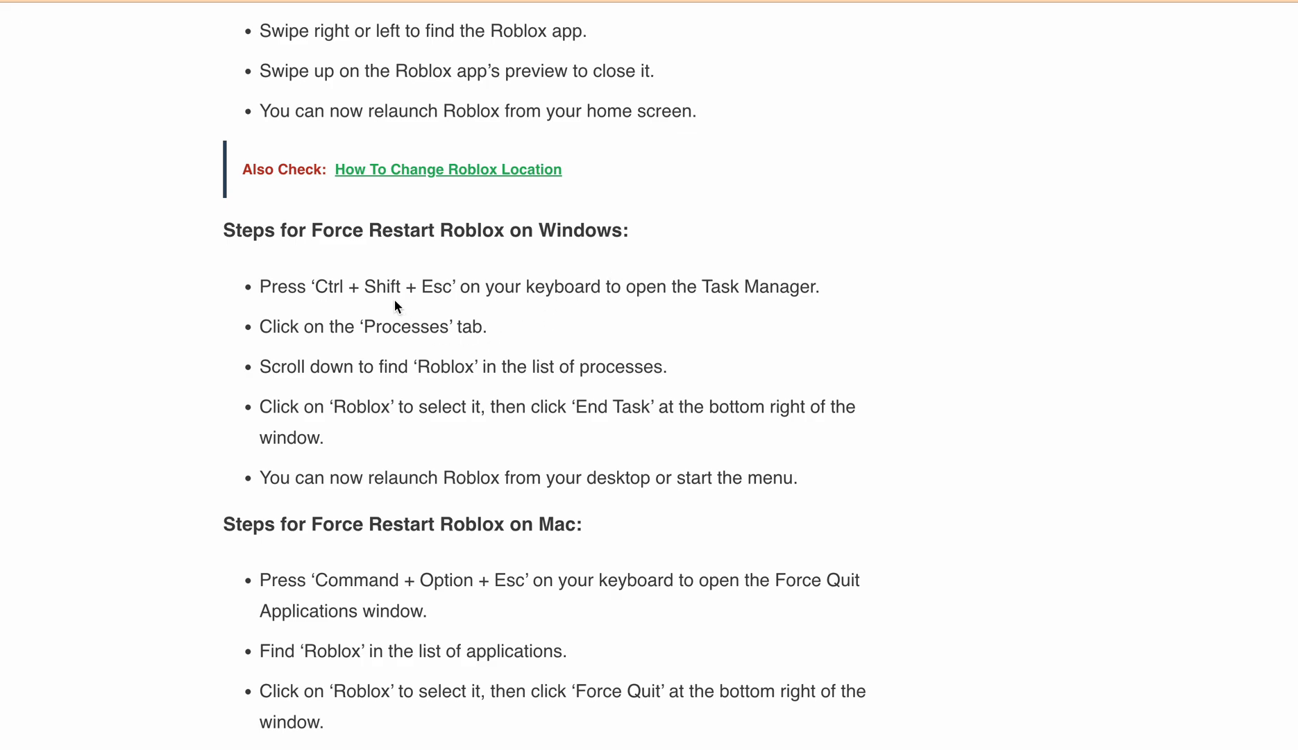
mouse_move(573, 321)
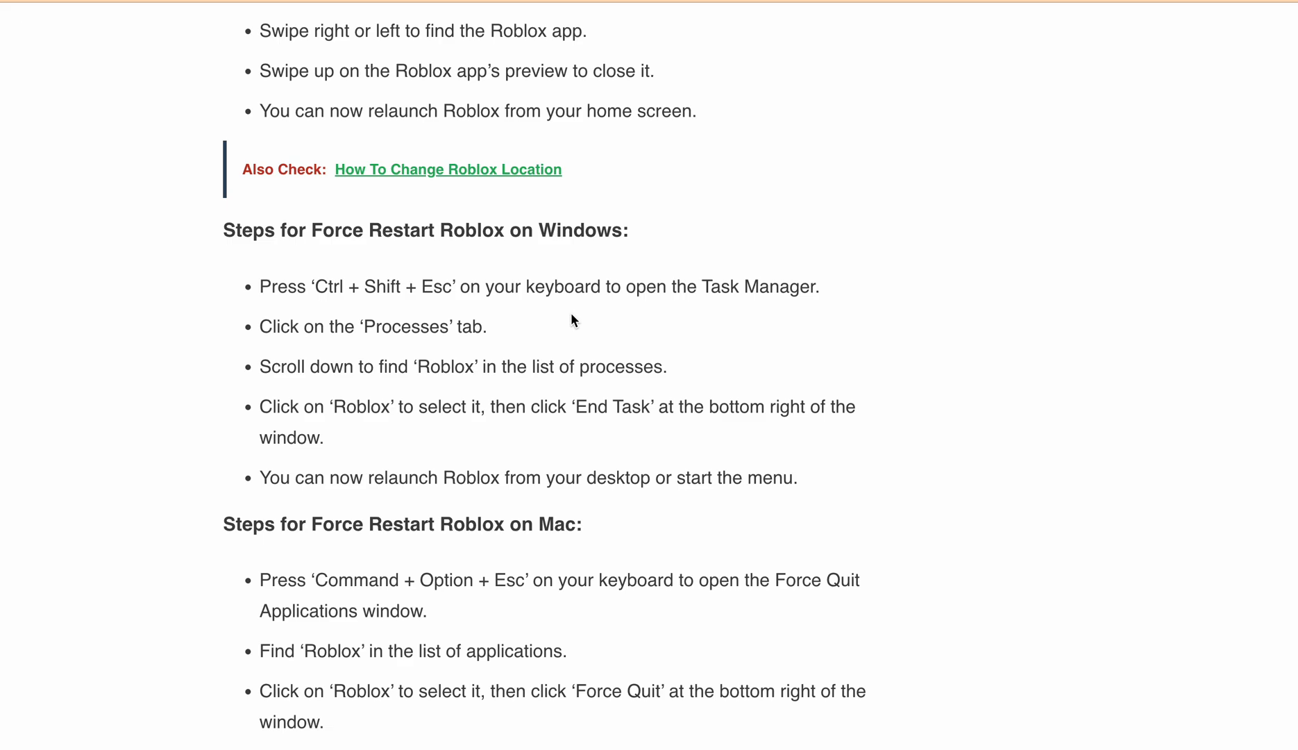
mouse_move(829, 303)
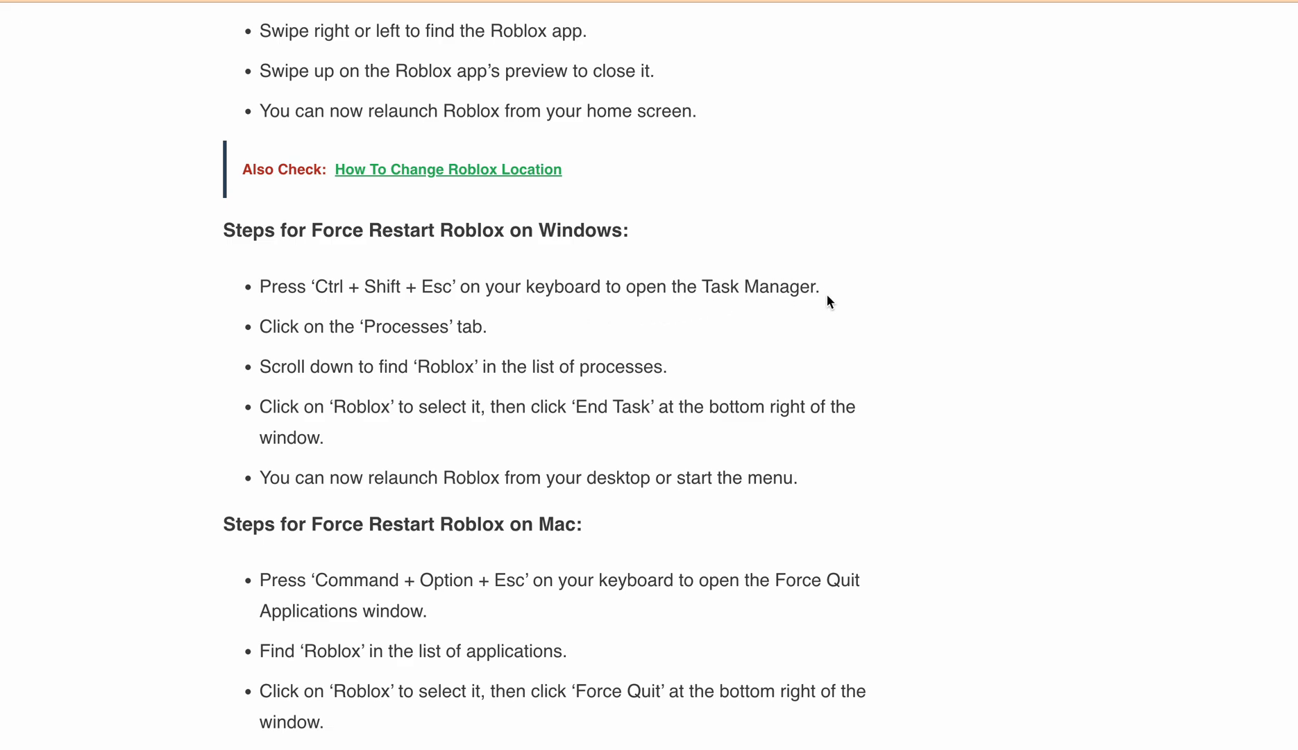
mouse_move(501, 366)
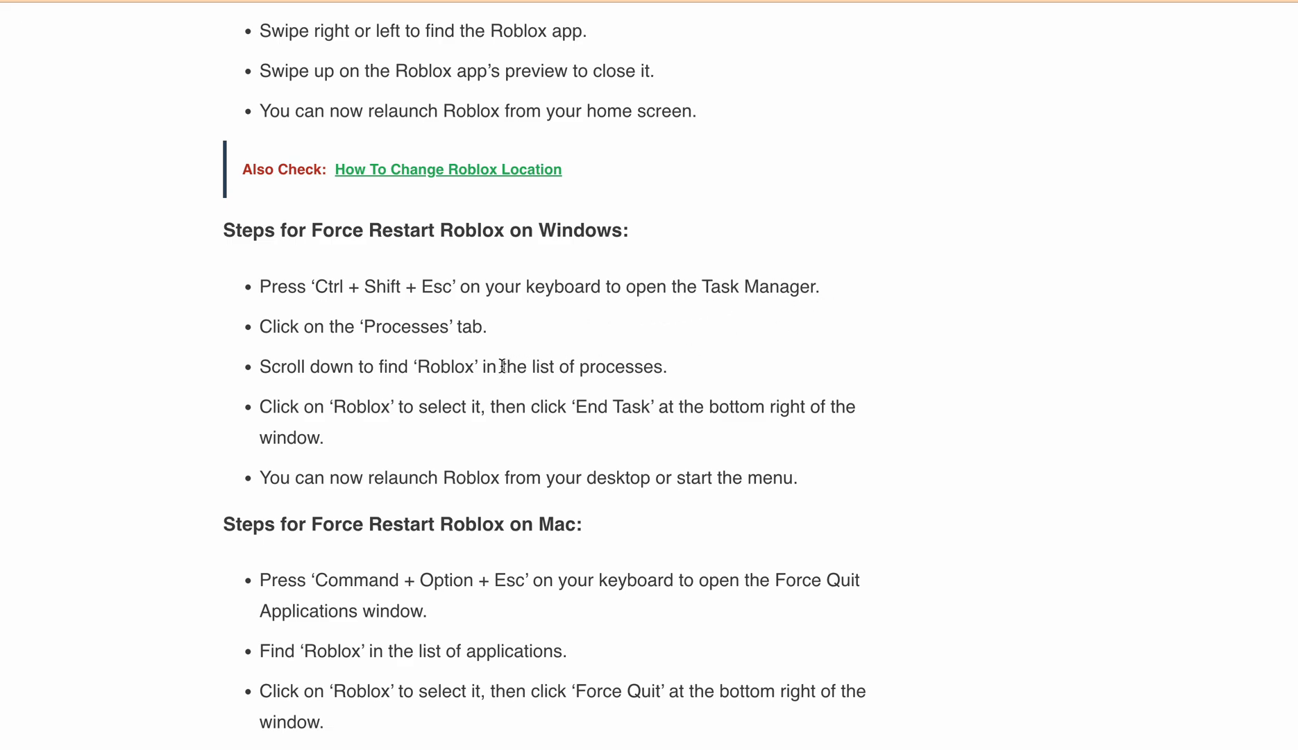
mouse_move(496, 373)
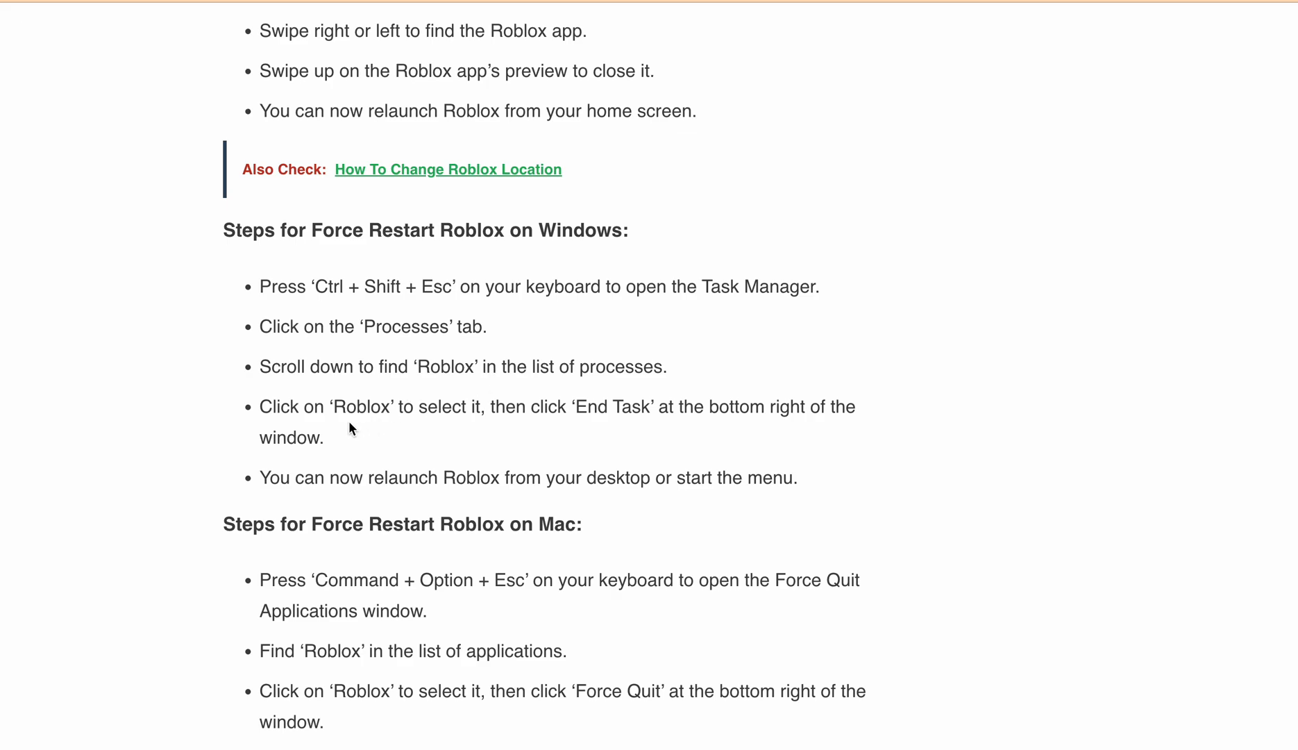
mouse_move(623, 440)
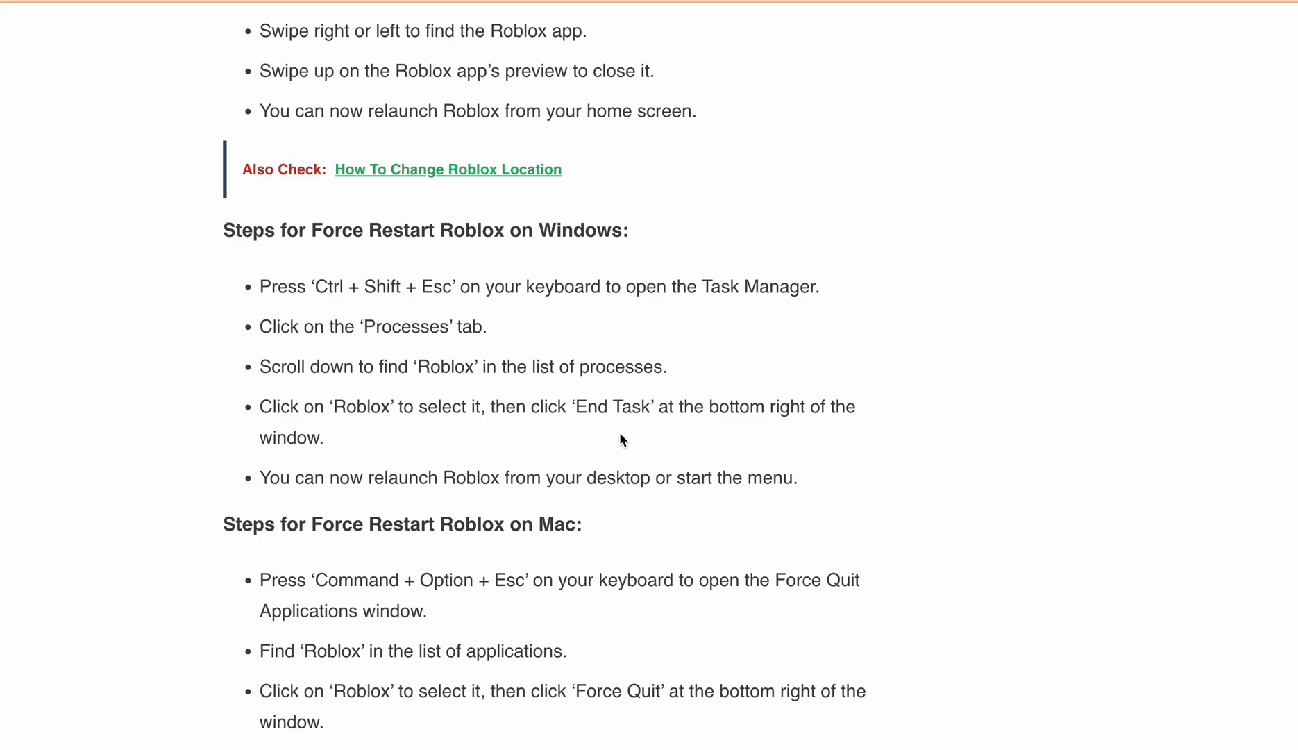
mouse_move(463, 437)
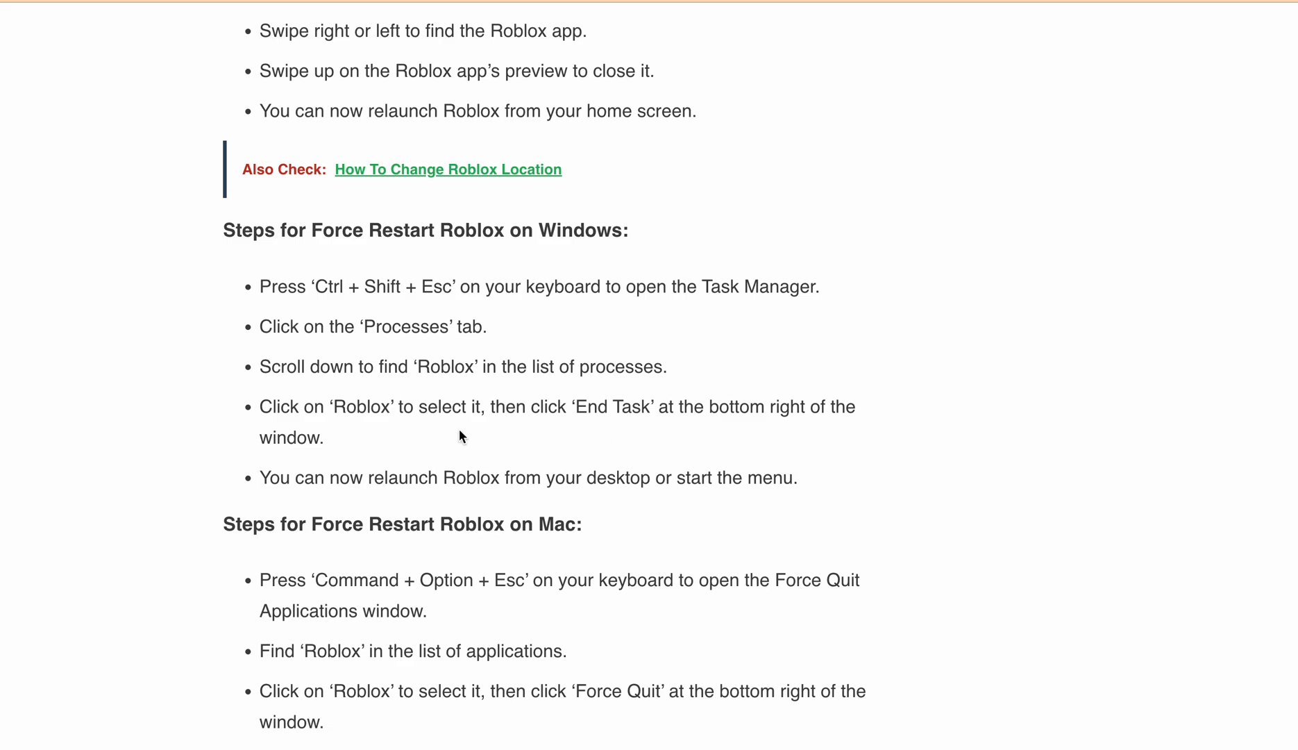
scroll(down, 3)
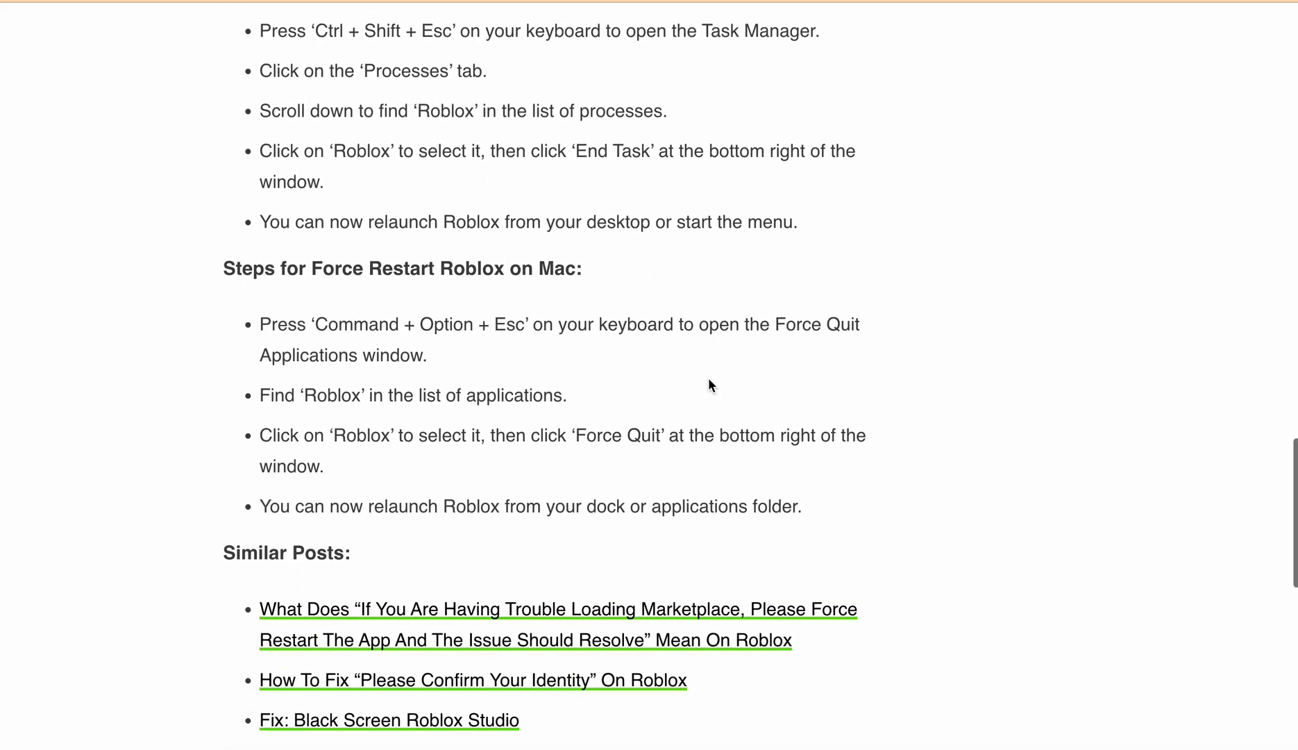
mouse_move(534, 314)
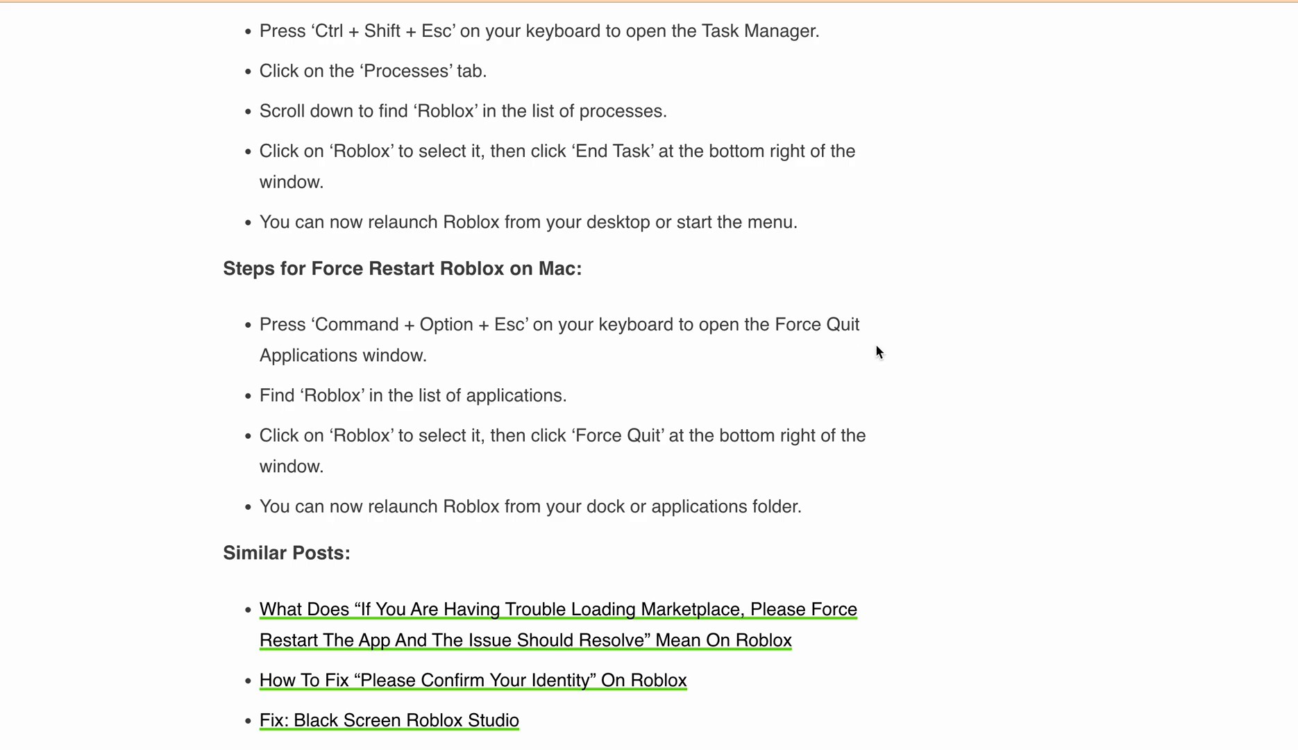
mouse_move(439, 346)
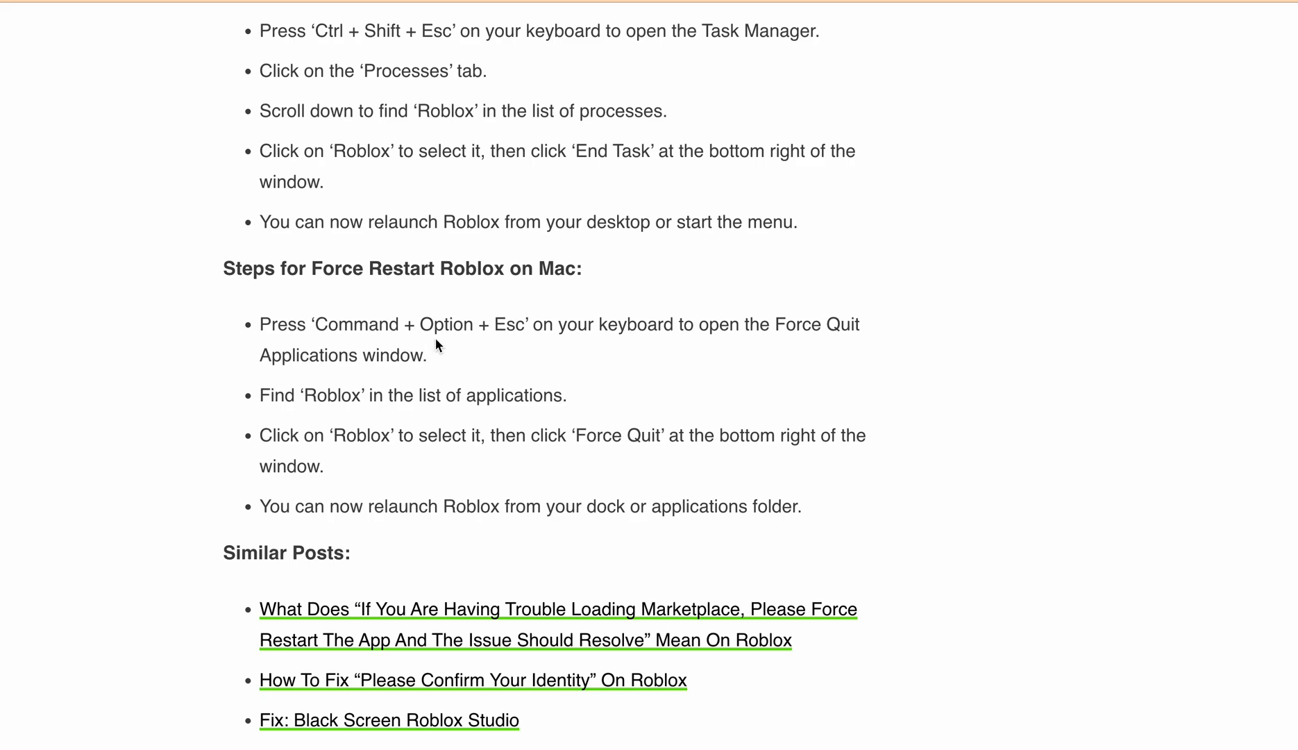
mouse_move(488, 352)
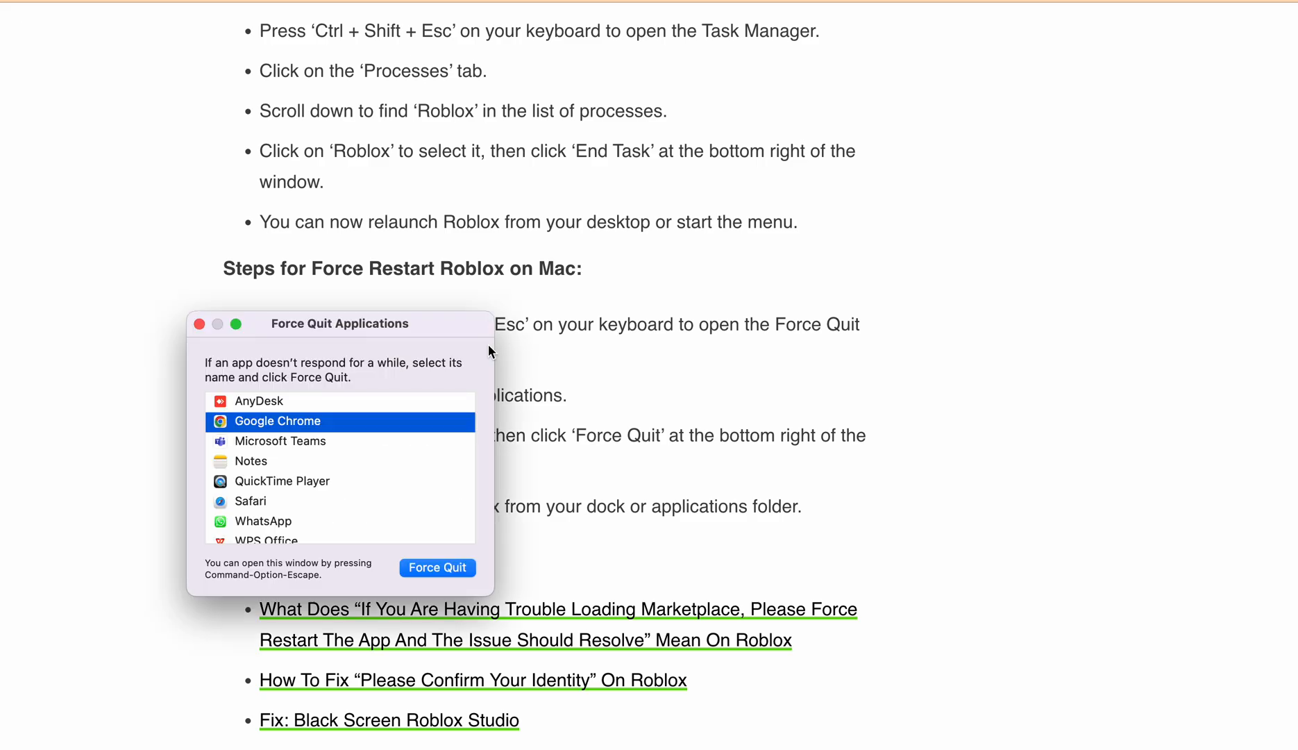
mouse_move(277, 446)
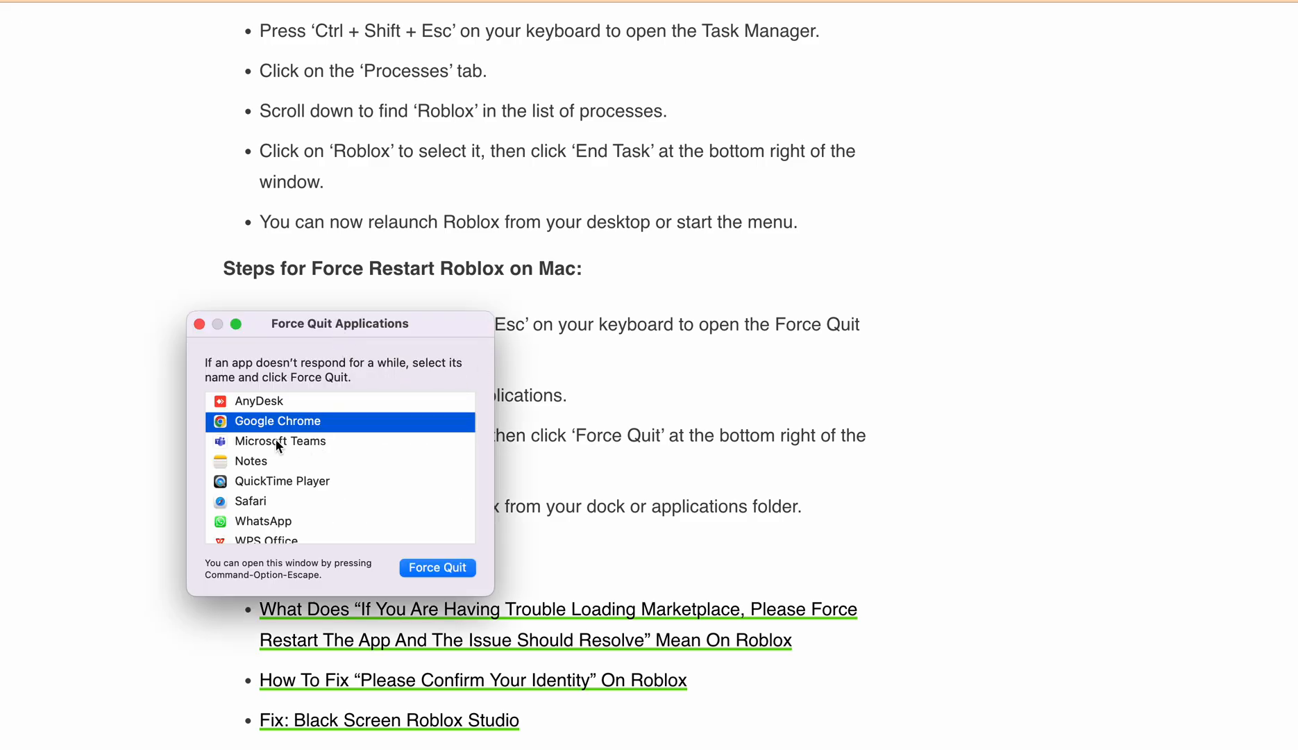
mouse_move(405, 423)
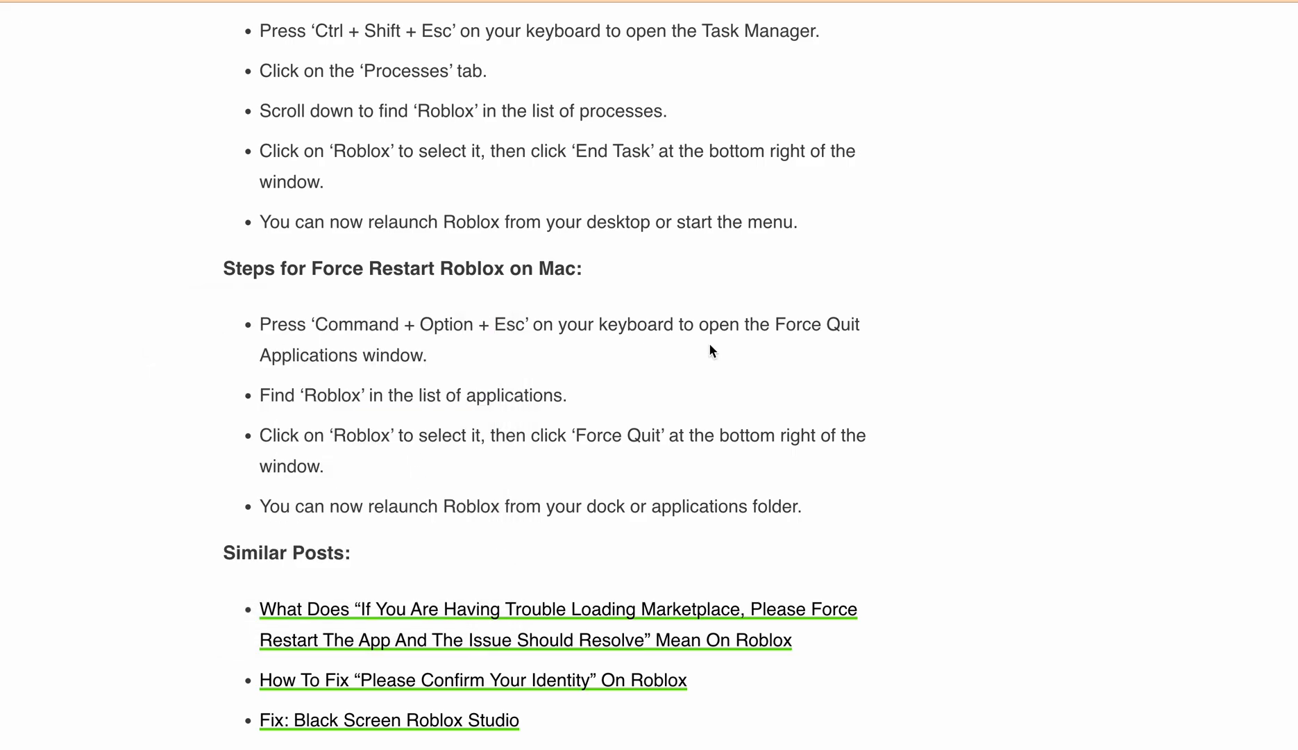
mouse_move(853, 389)
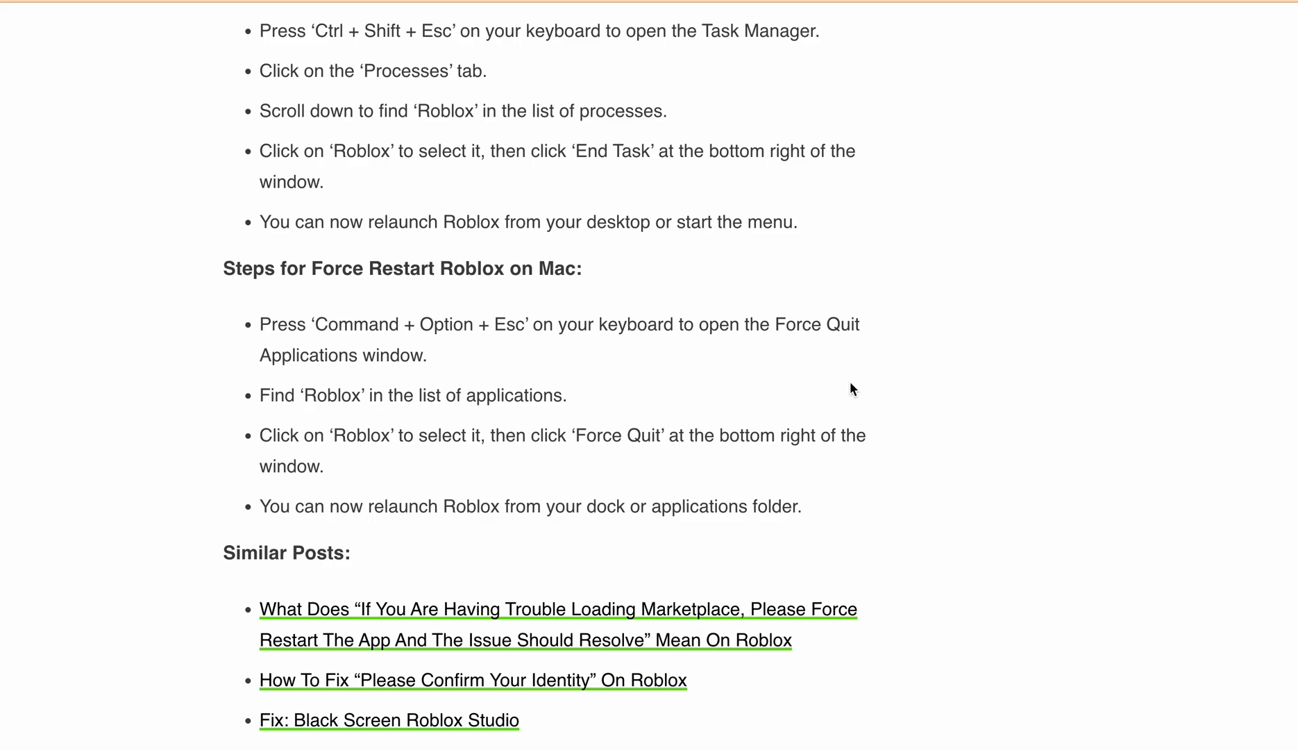
scroll(down, 3)
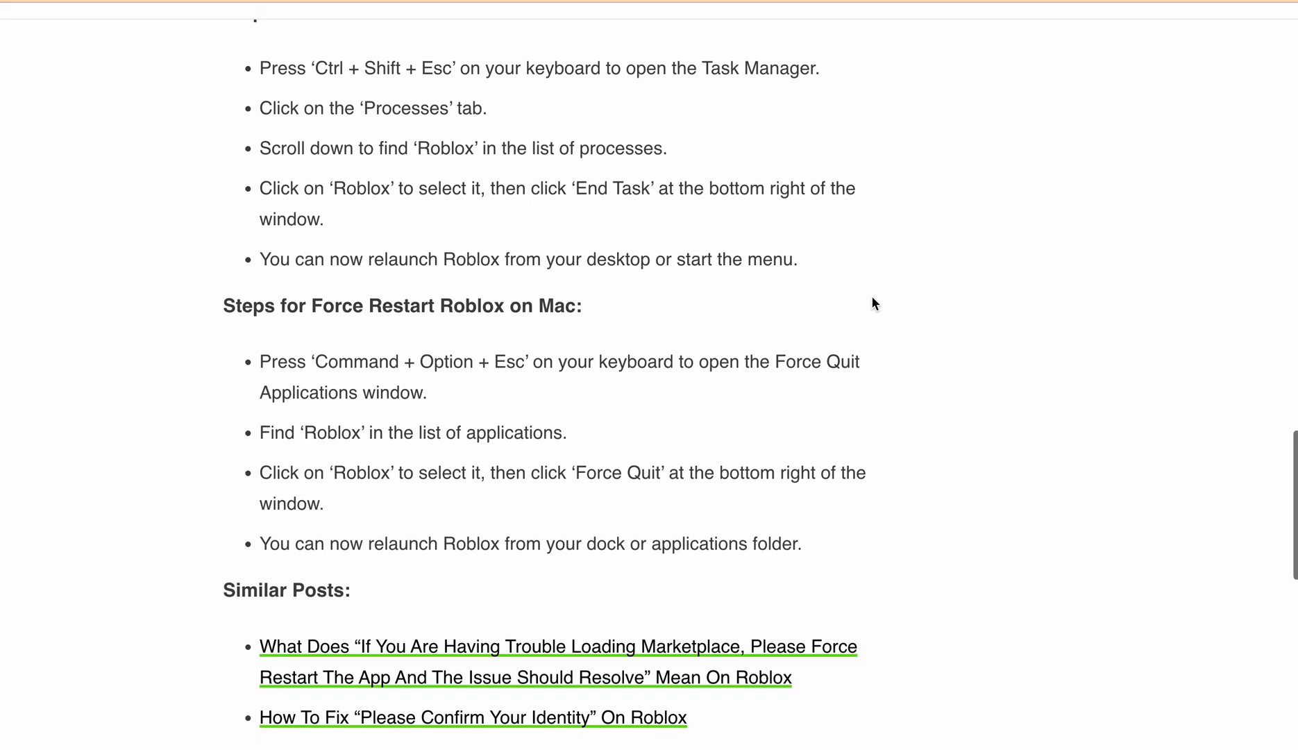
scroll(up, 3)
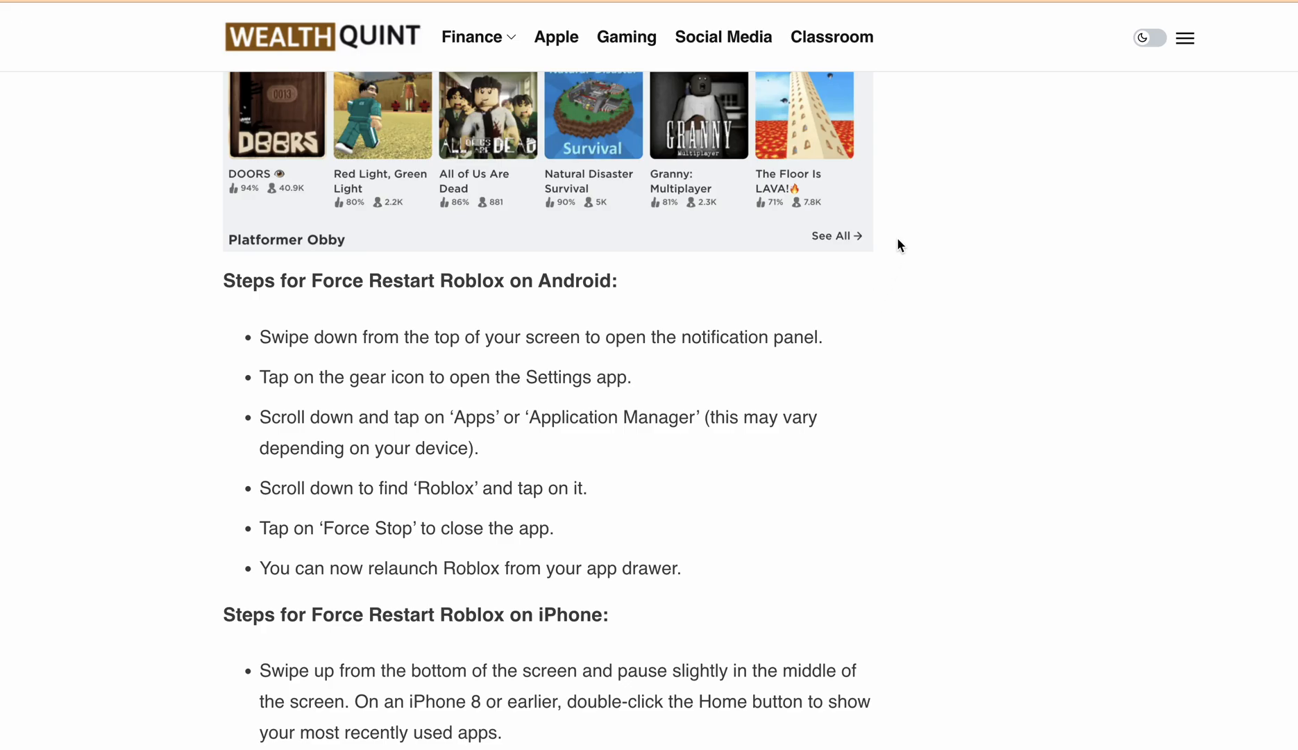
scroll(down, 3)
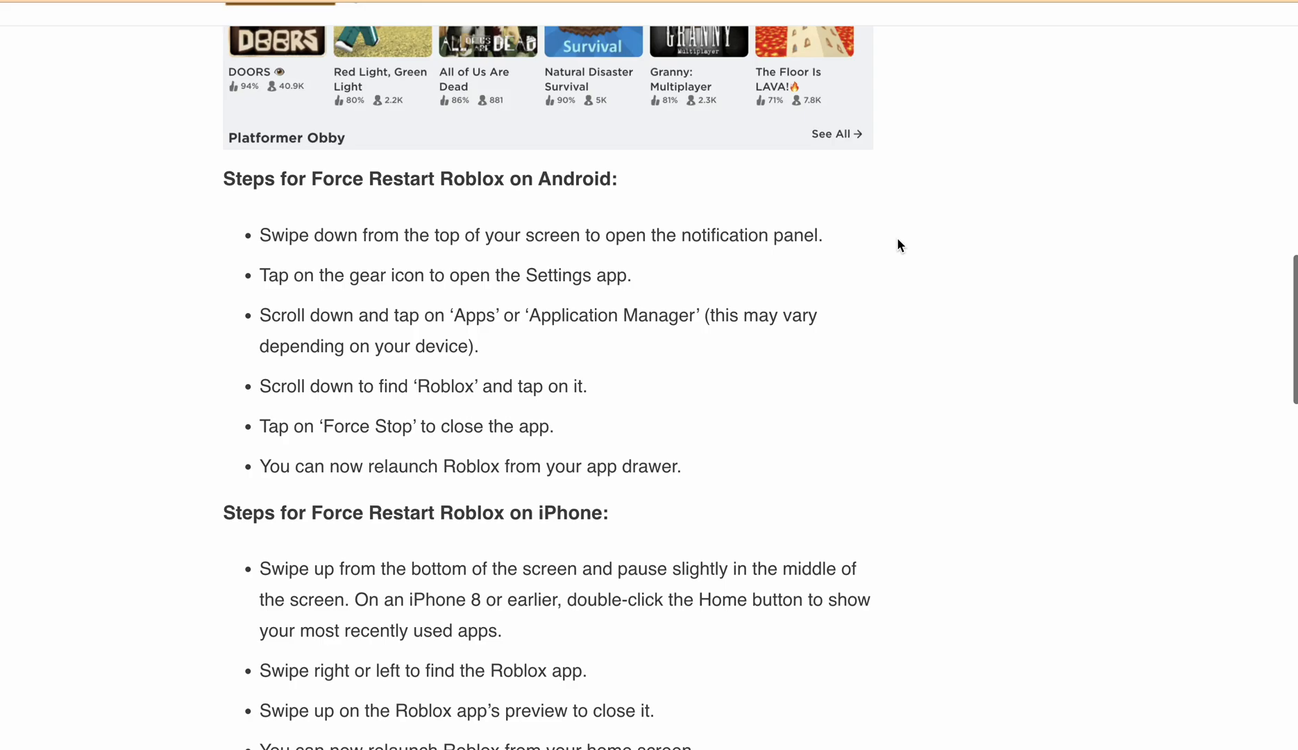
scroll(down, 3)
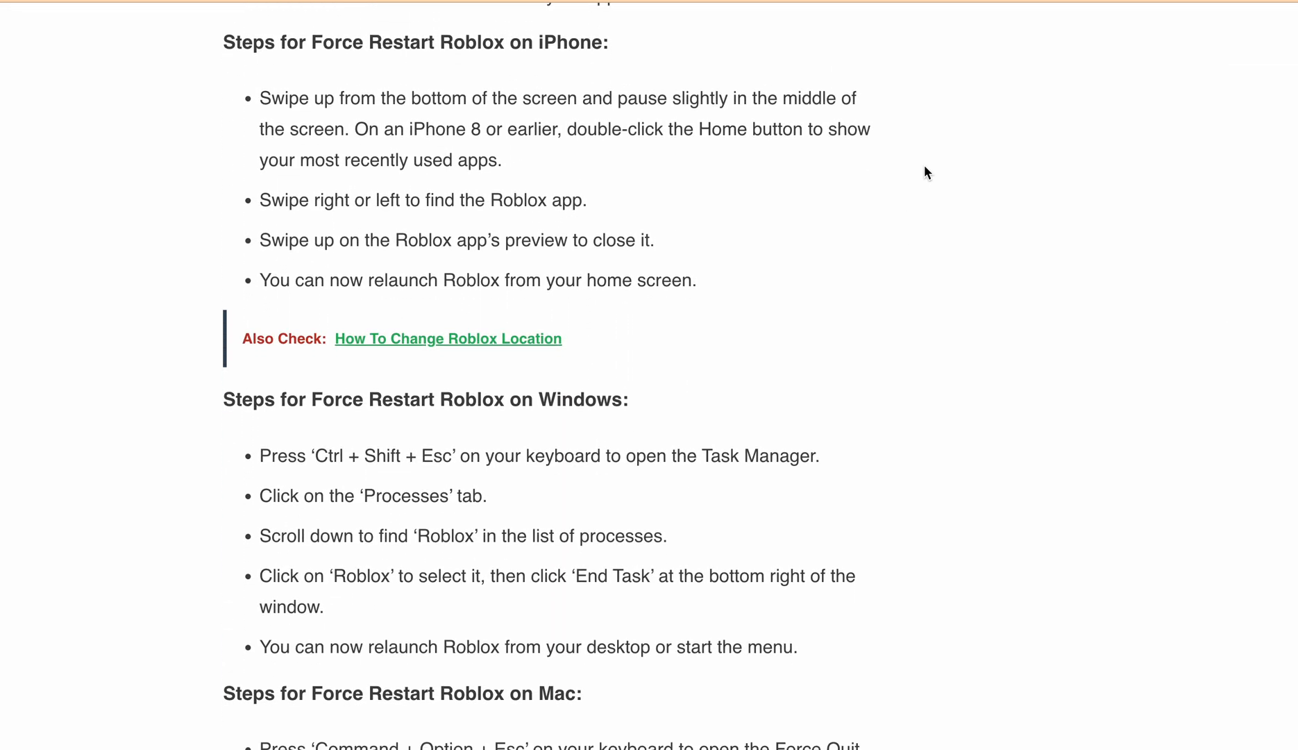